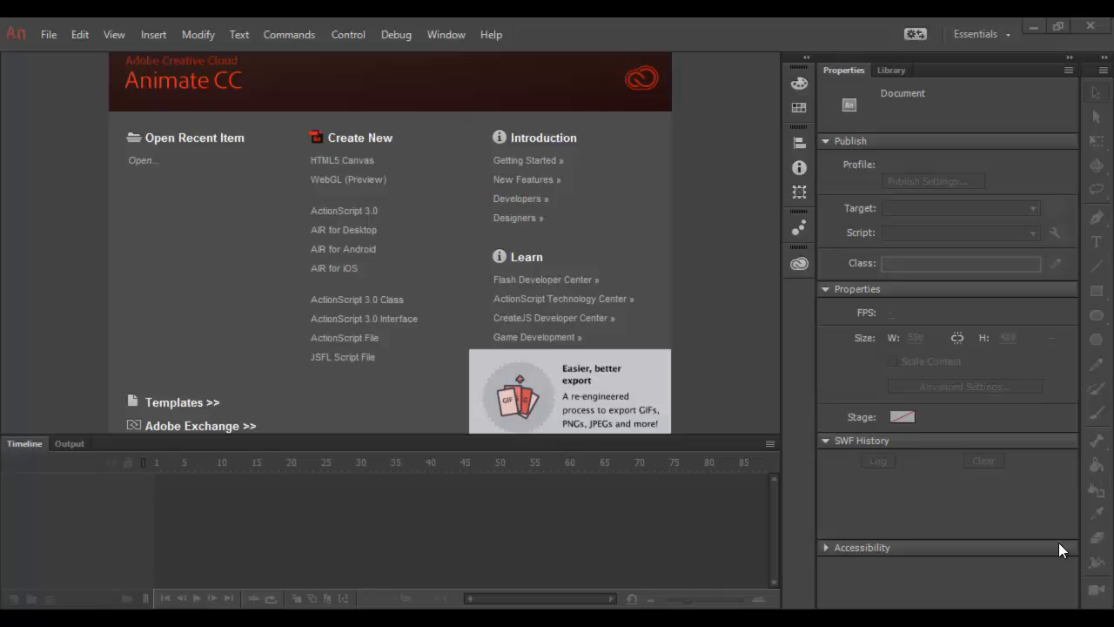
mouse_move(182, 490)
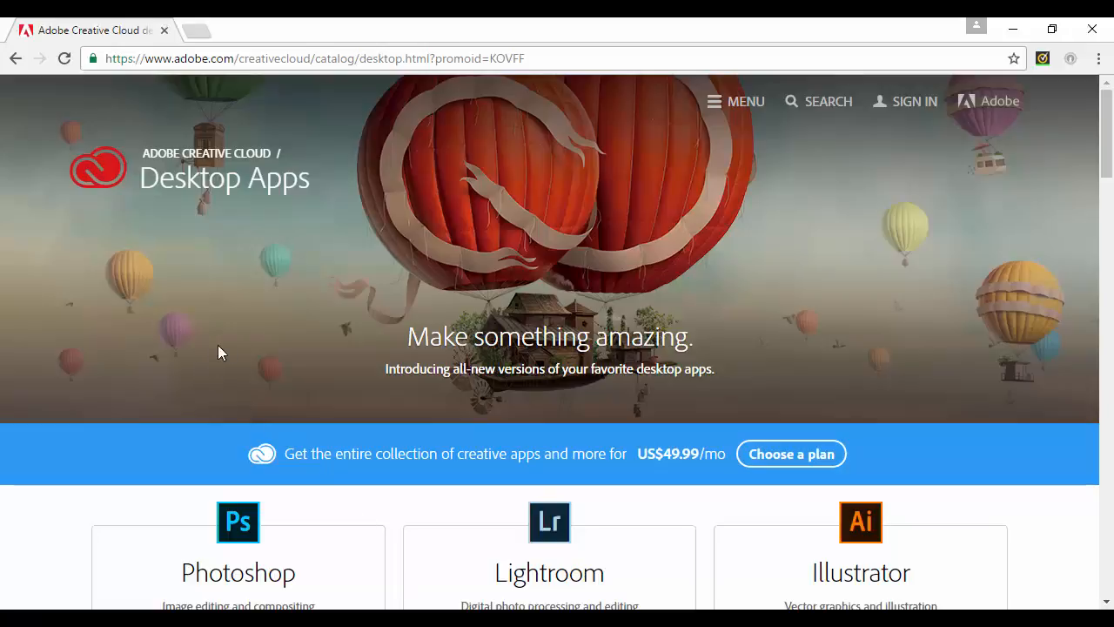
mouse_move(1019, 436)
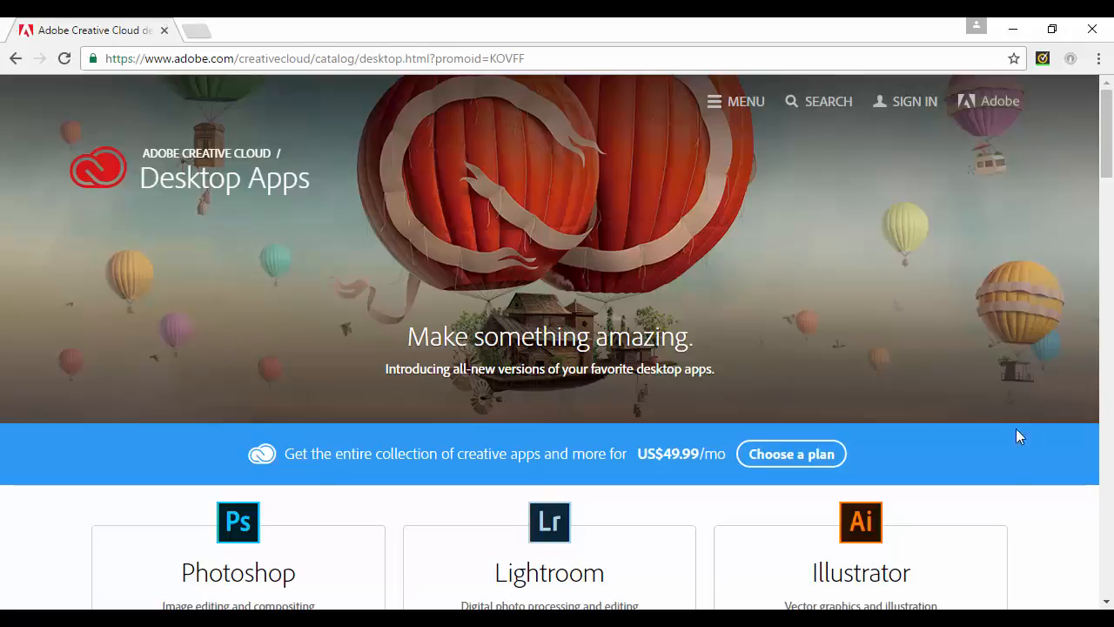
Pick HTML5 Canvas from the New Document dialog's Type list.
scroll("down", 3)
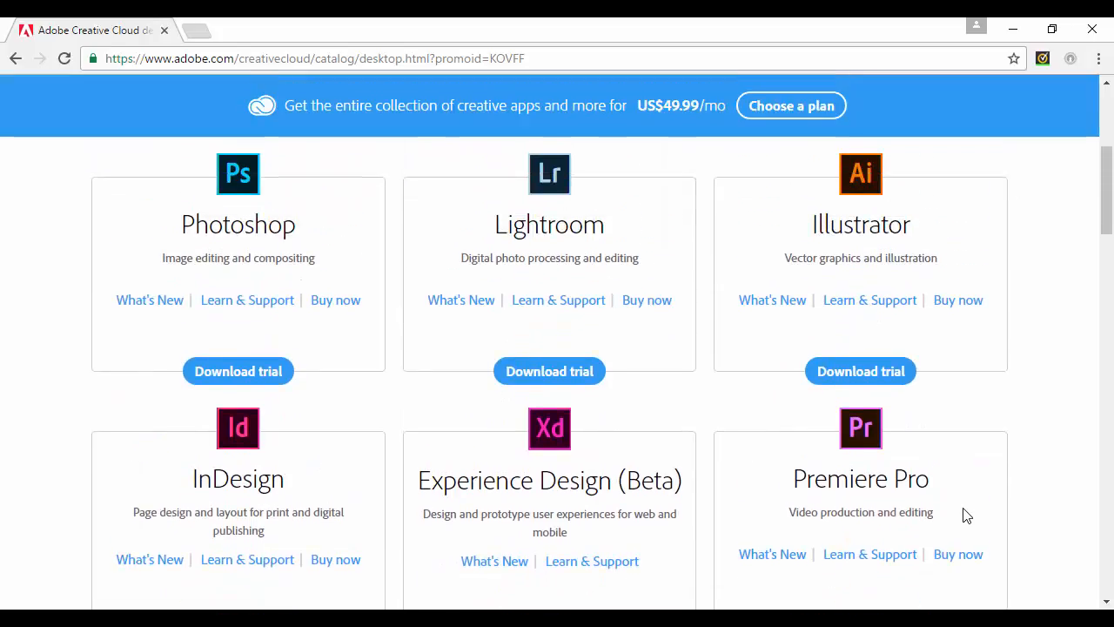
mouse_move(1027, 438)
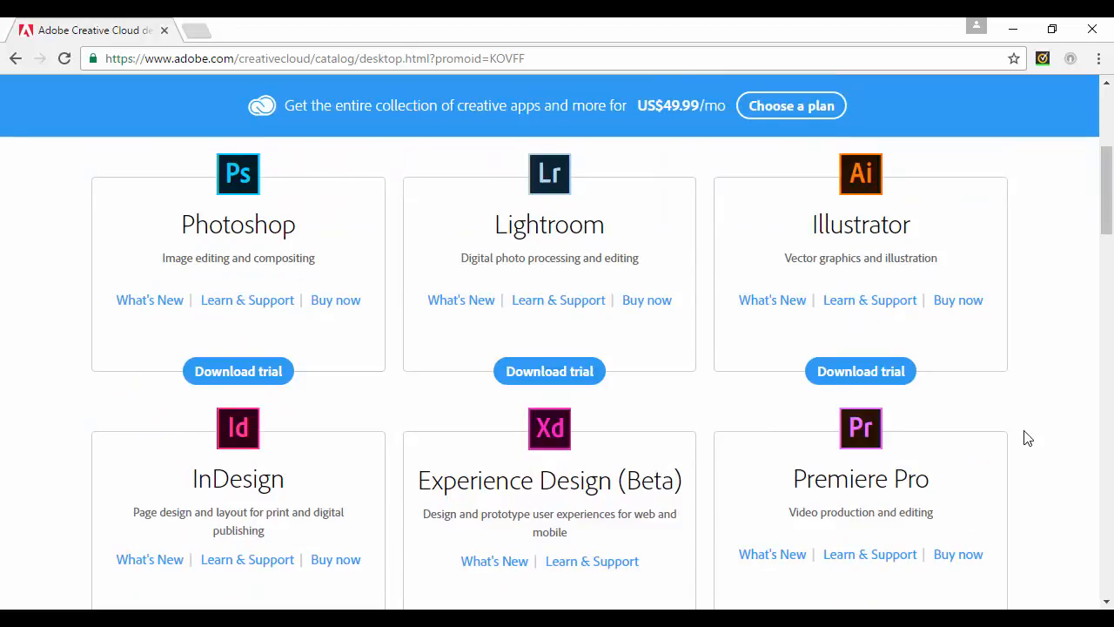
scroll("down", 3)
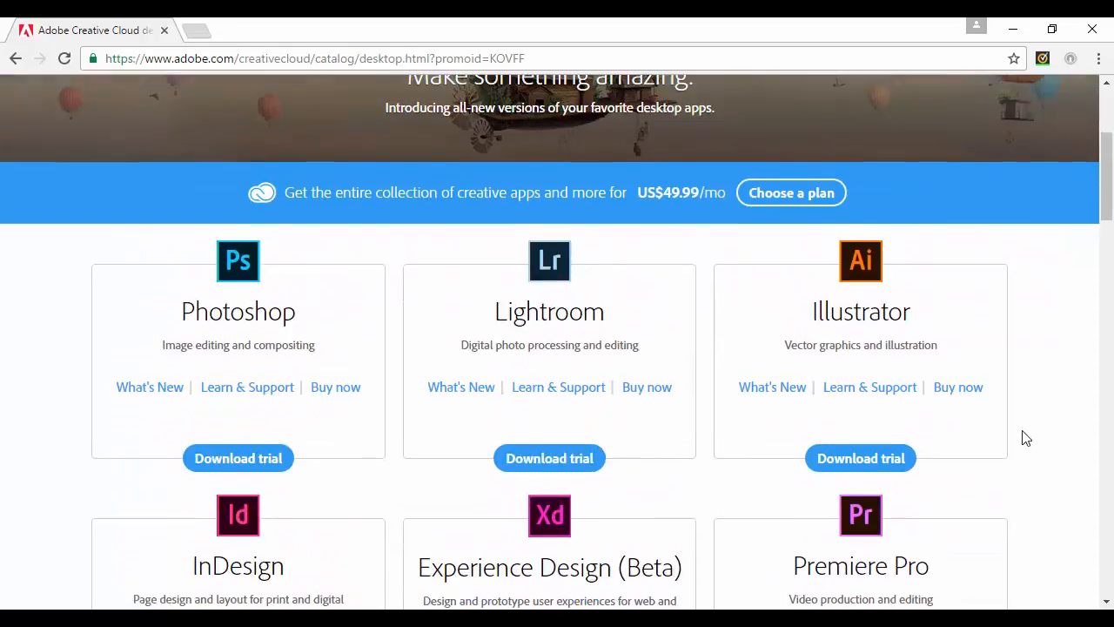
scroll("down", 3)
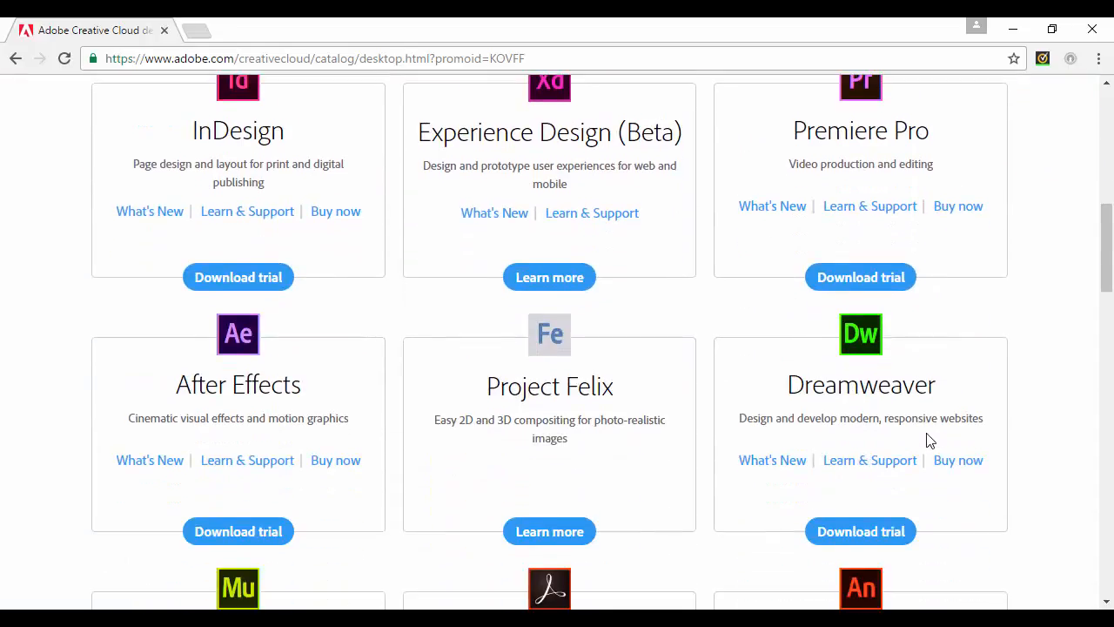
scroll("down", 3)
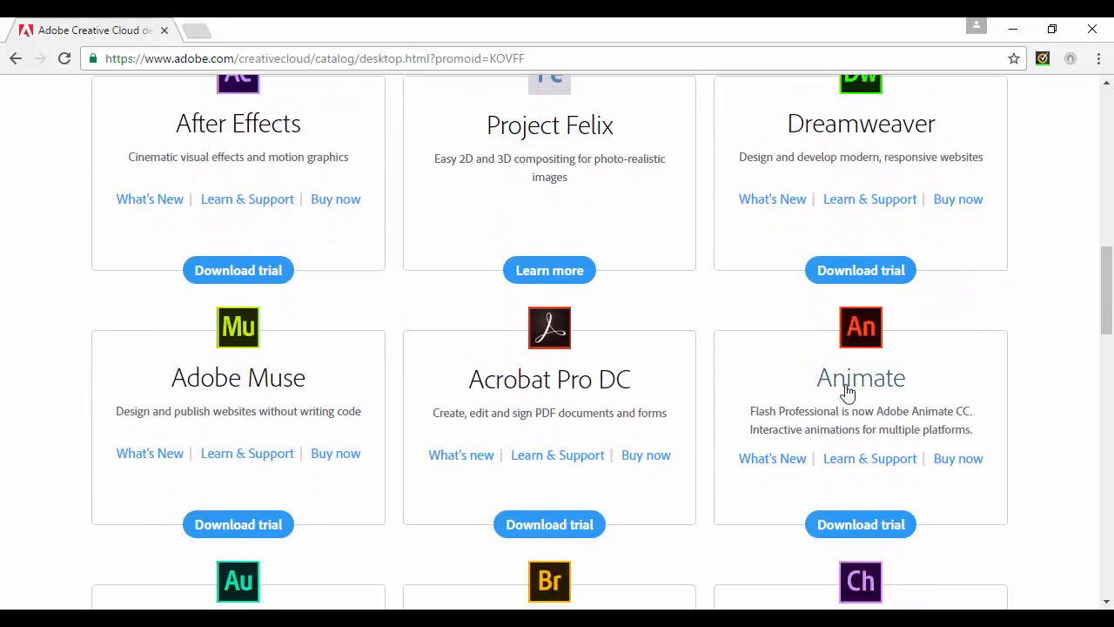
scroll("down", 3)
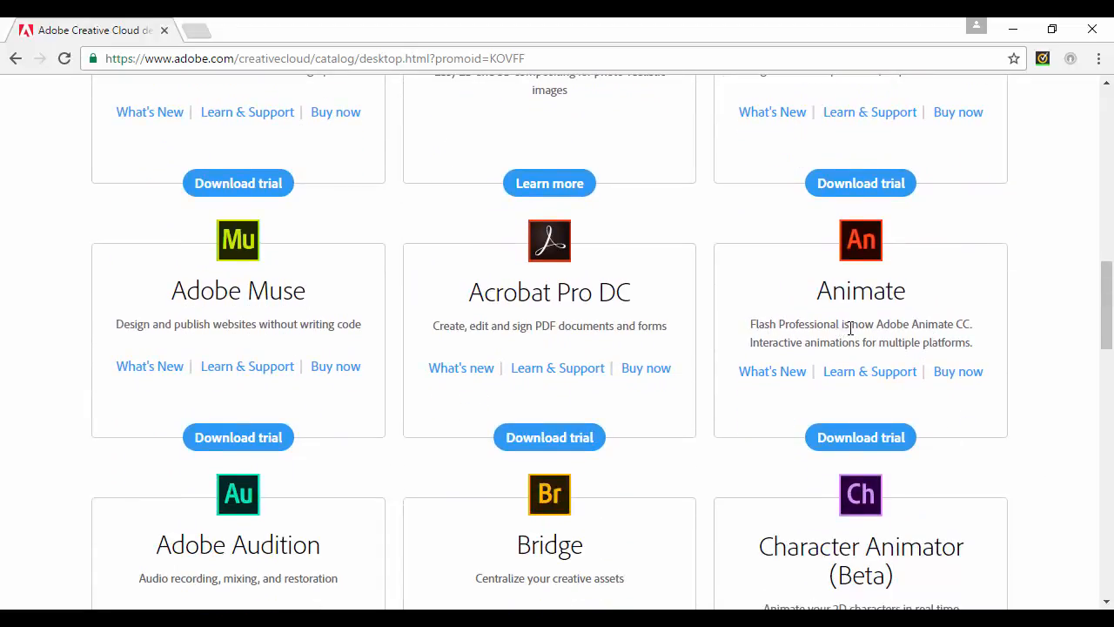
mouse_move(979, 333)
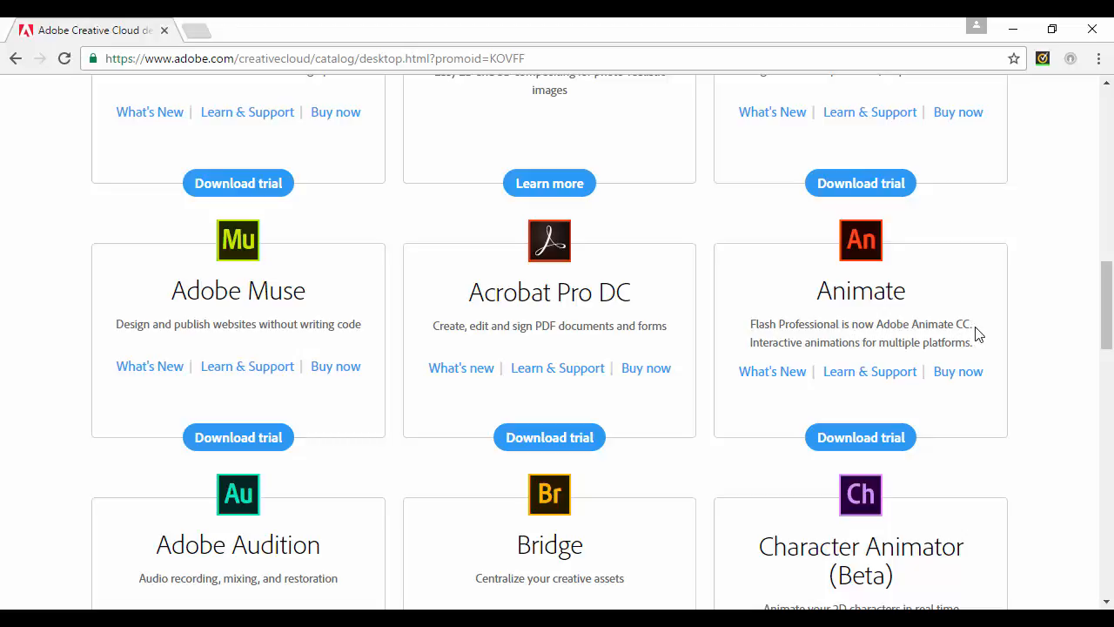
mouse_move(953, 456)
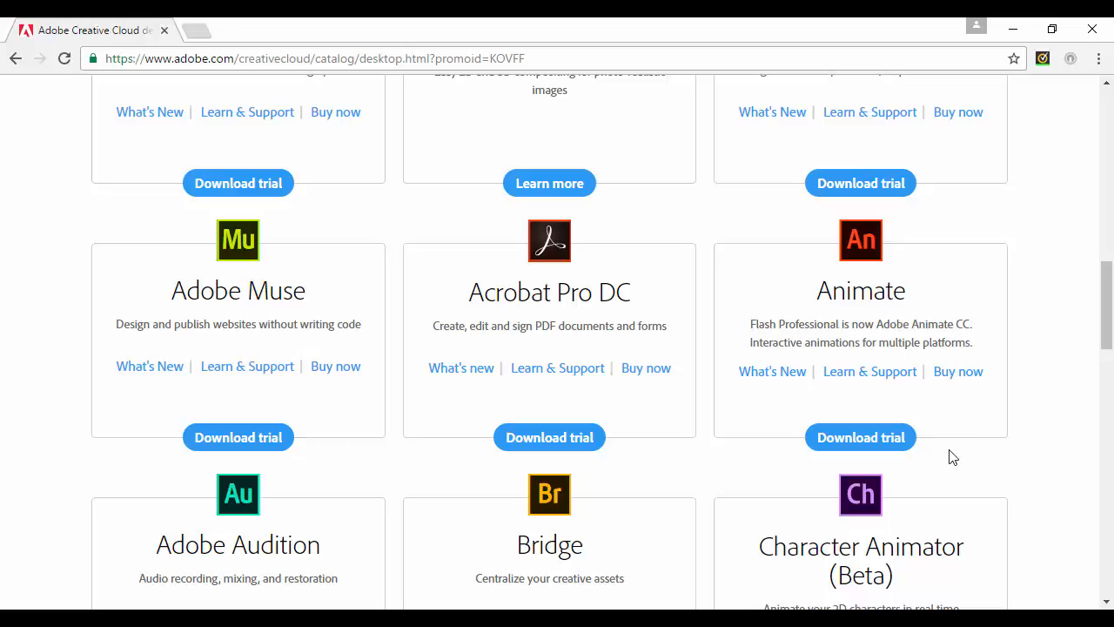
scroll("down", 3)
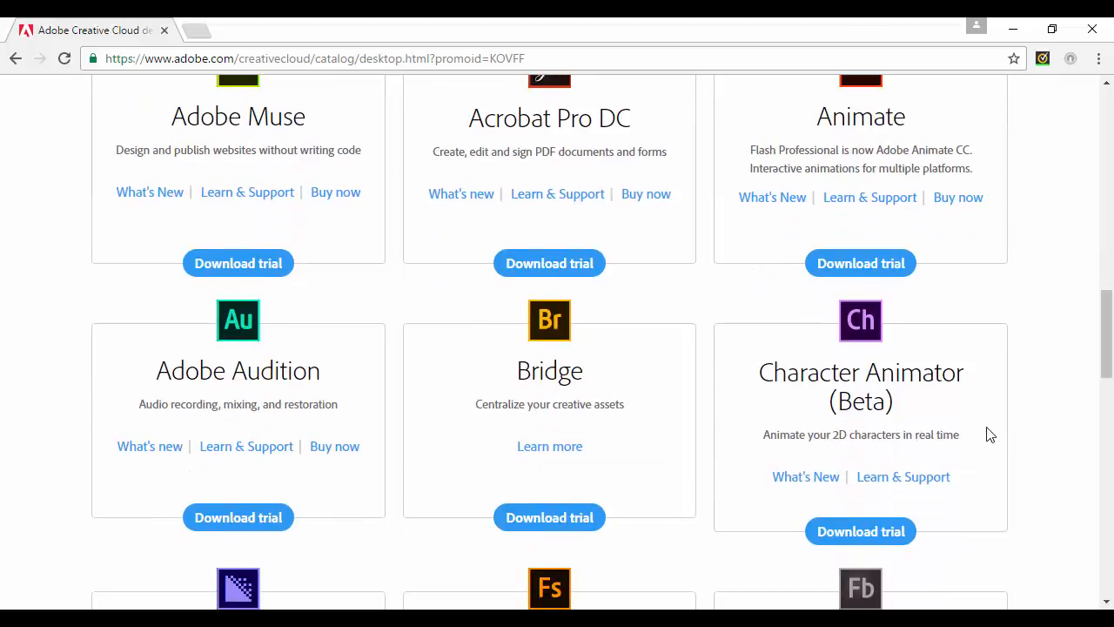
scroll("down", 3)
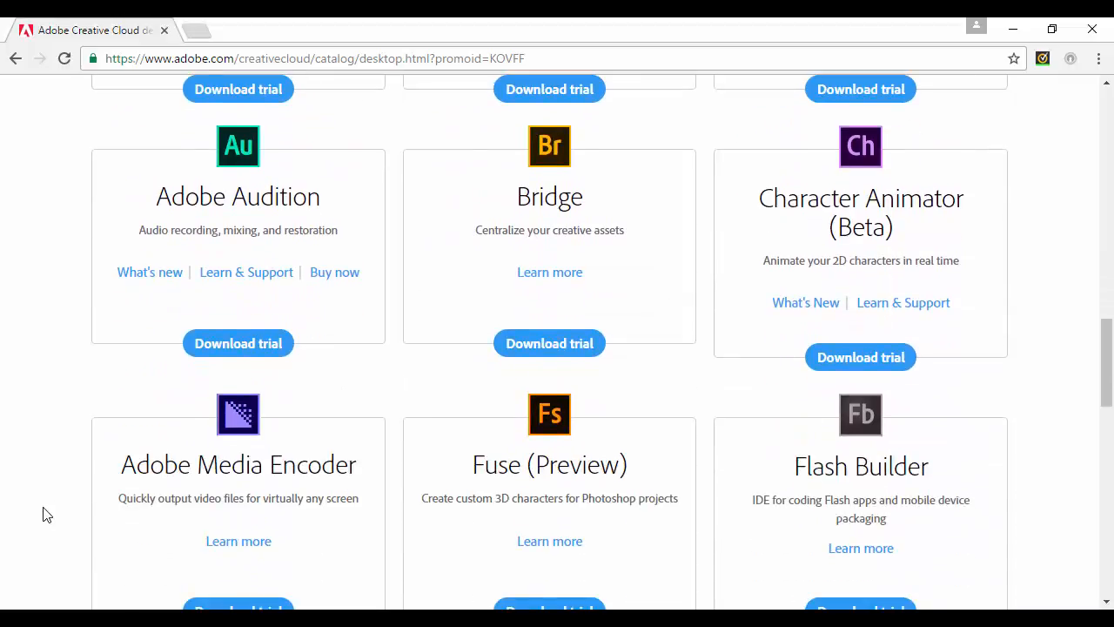
mouse_move(839, 468)
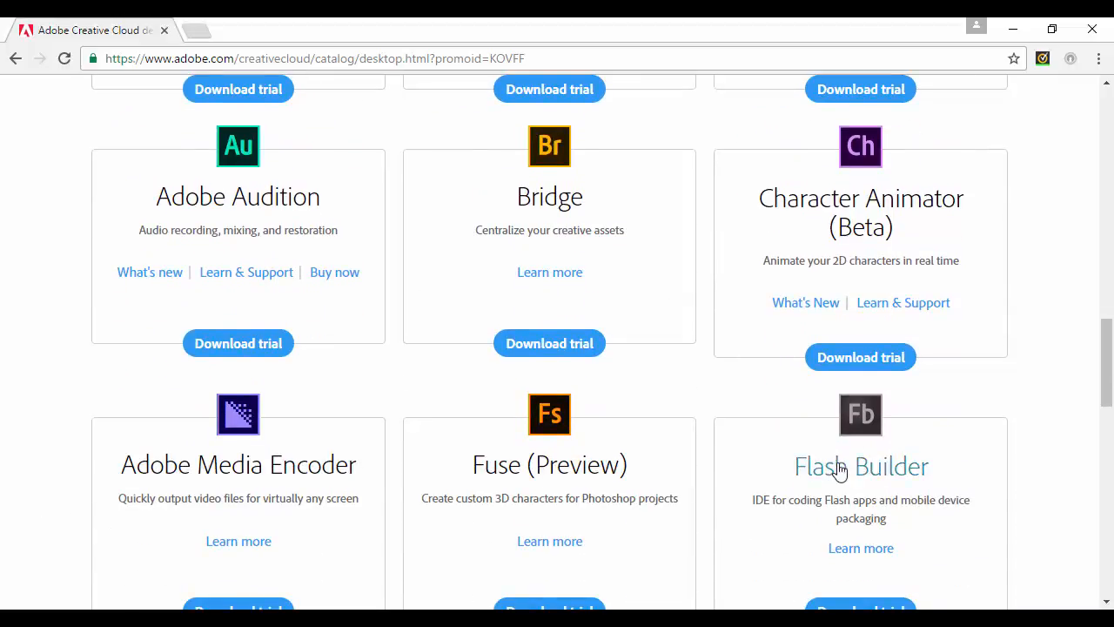
mouse_move(346, 545)
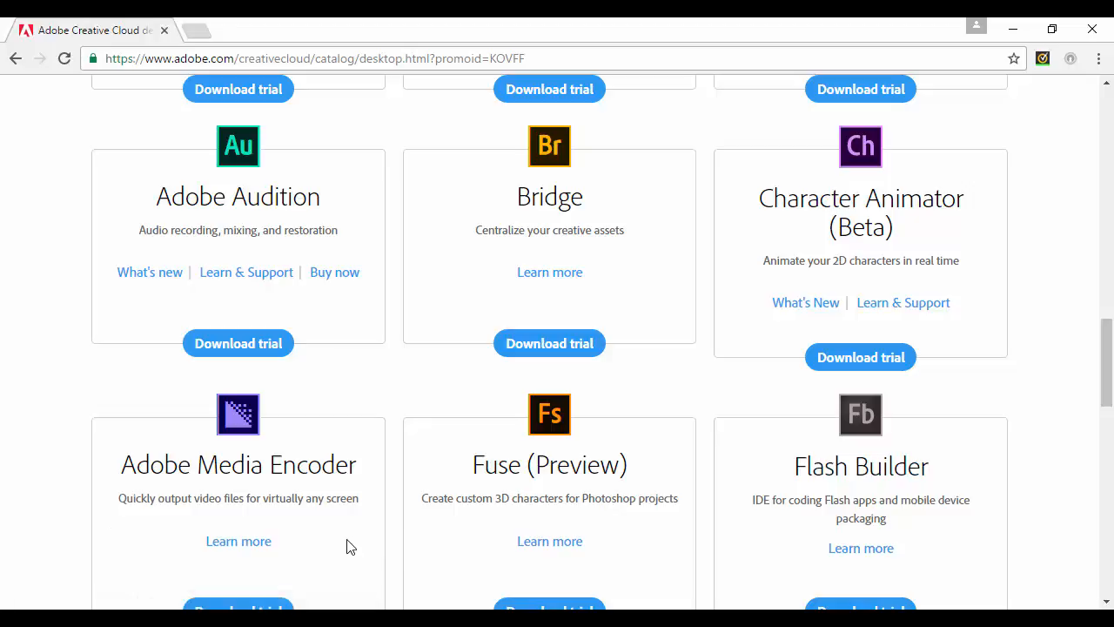
mouse_move(100, 426)
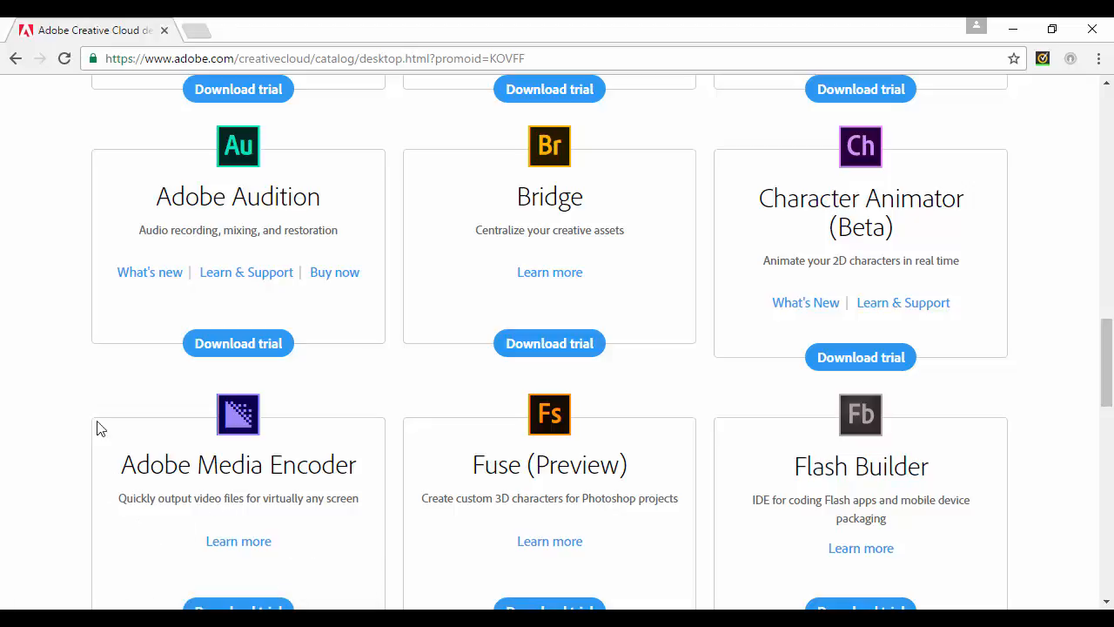
mouse_move(1045, 496)
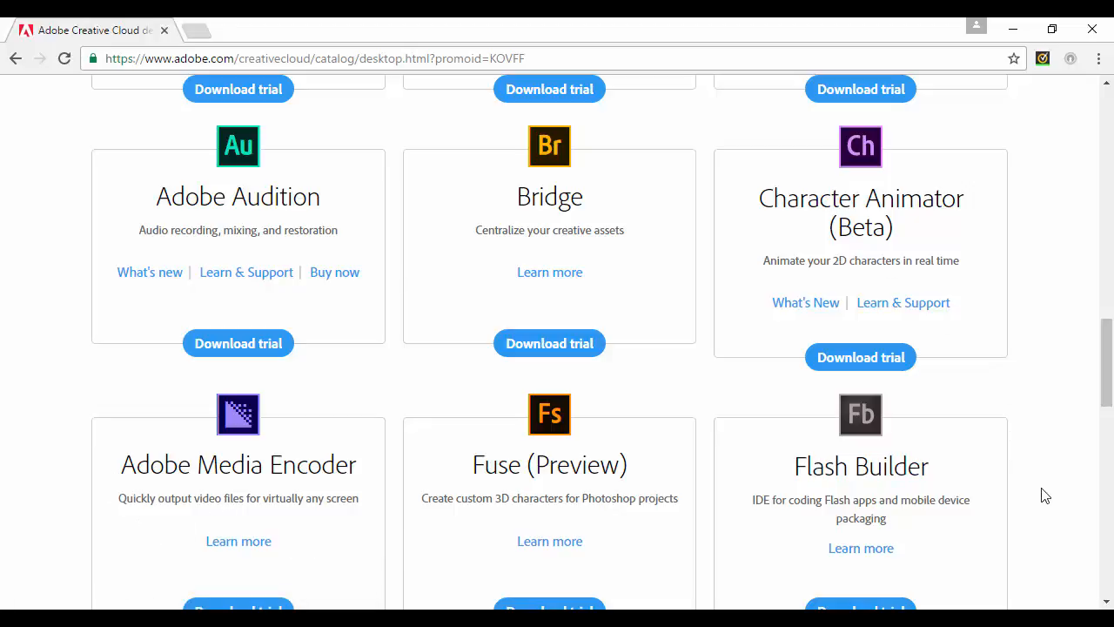
scroll("down", 3)
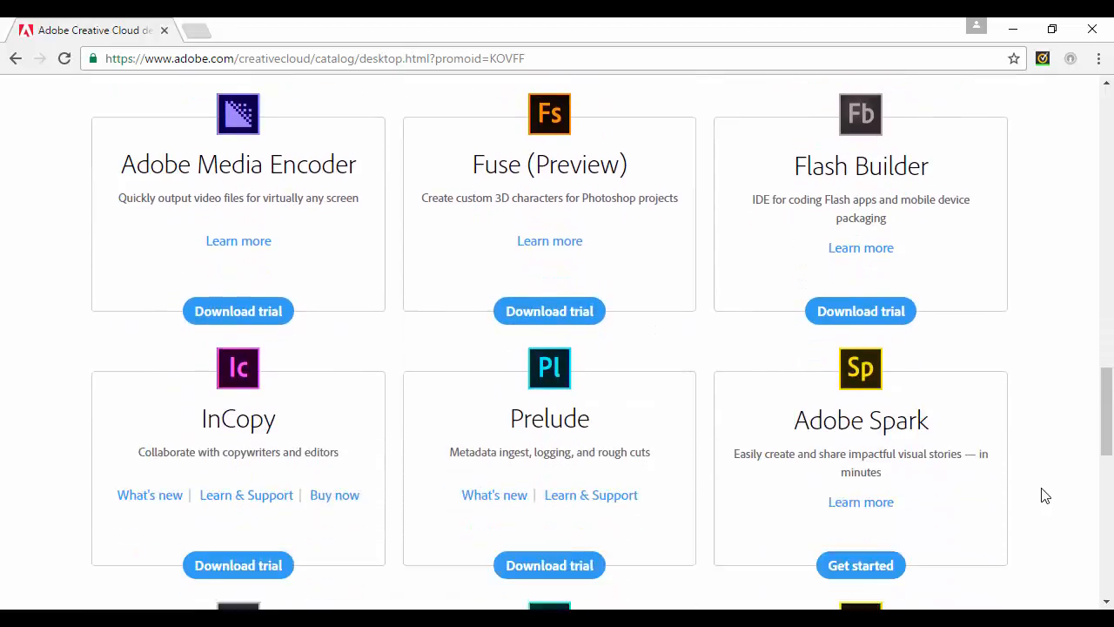
scroll("down", 3)
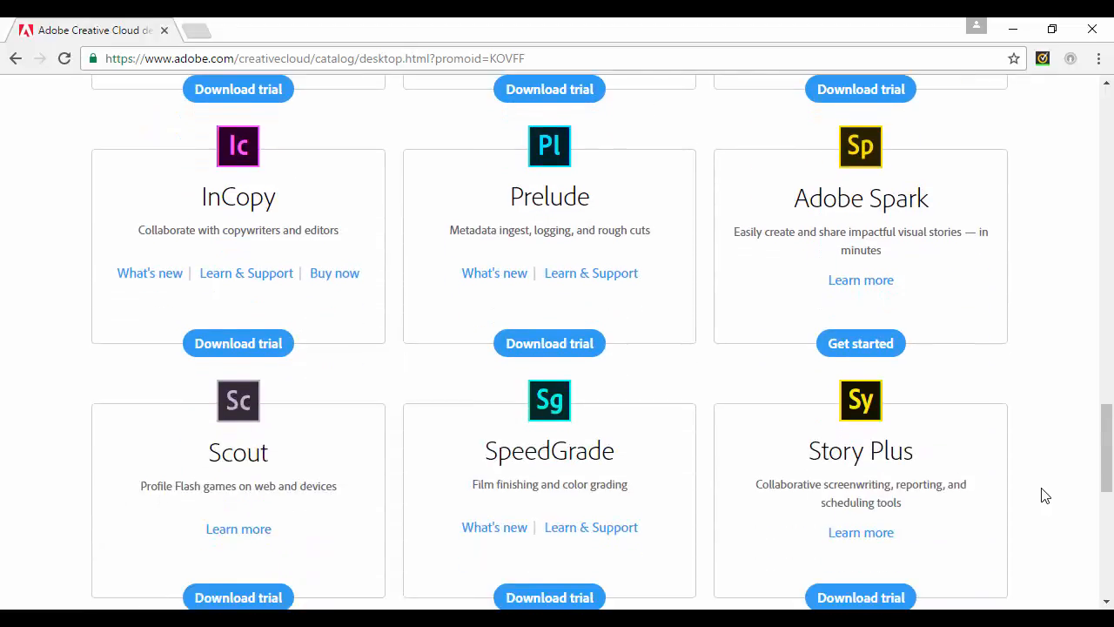
scroll("down", 3)
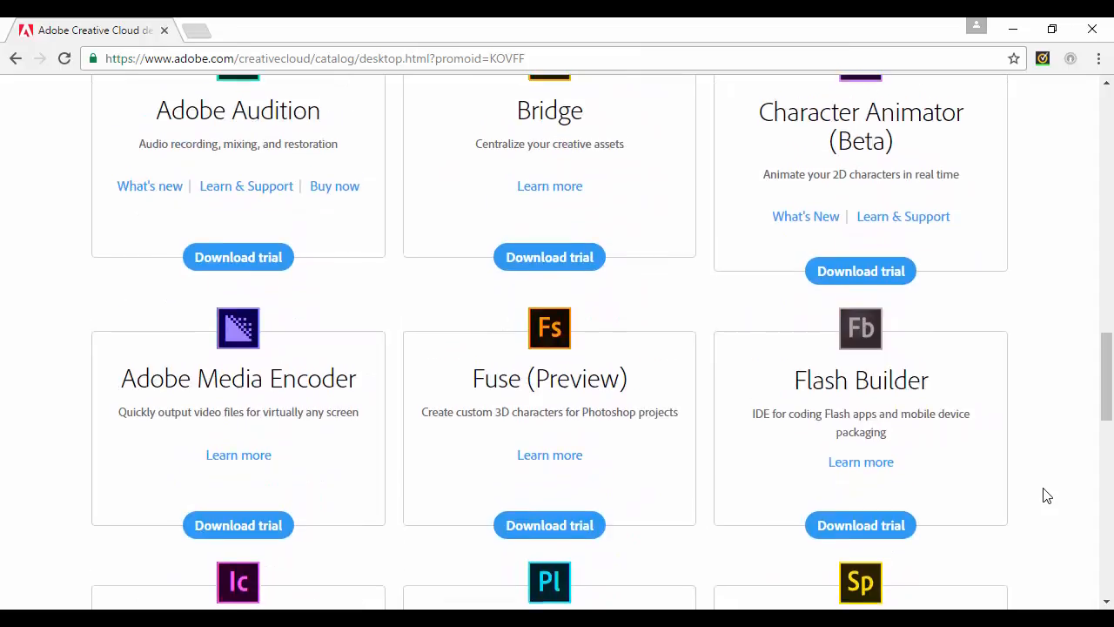
scroll("down", 3)
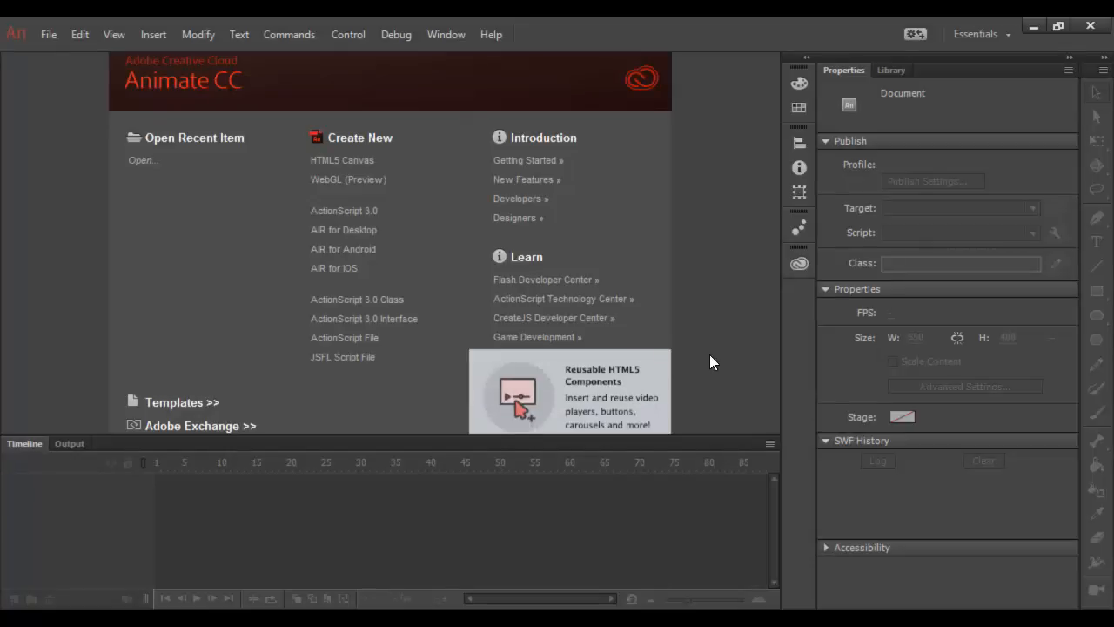
mouse_move(26, 317)
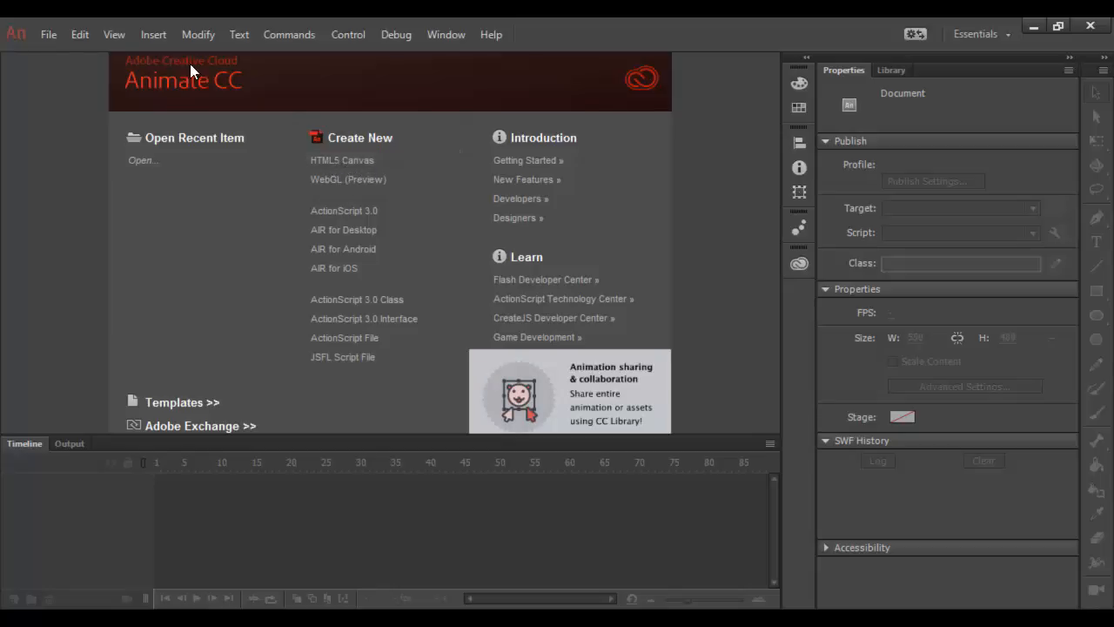
left_click(49, 34)
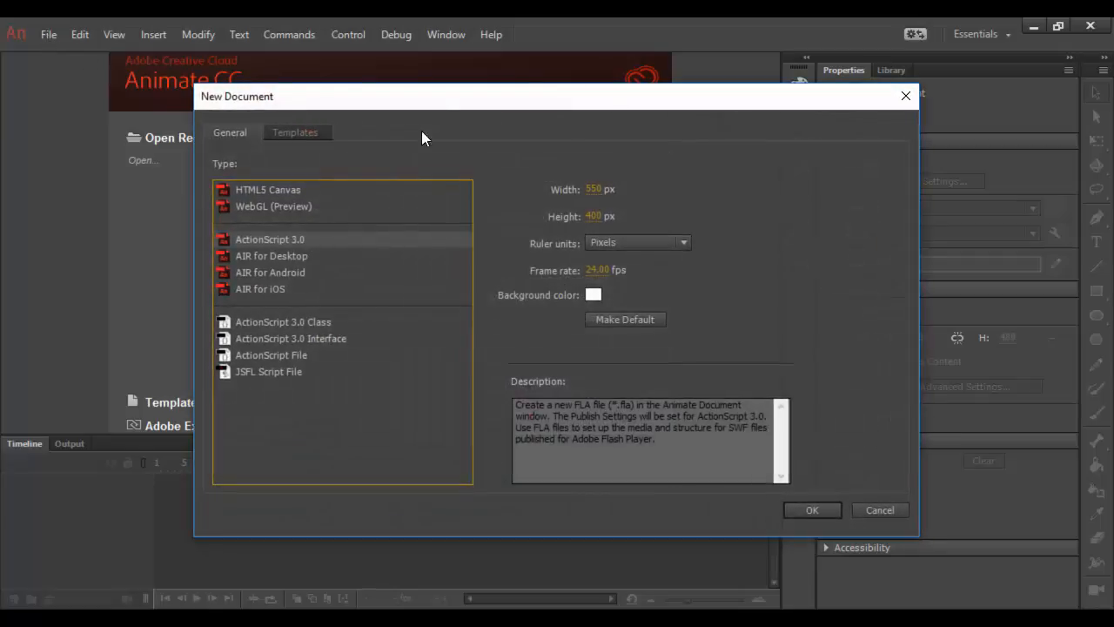
mouse_move(277, 200)
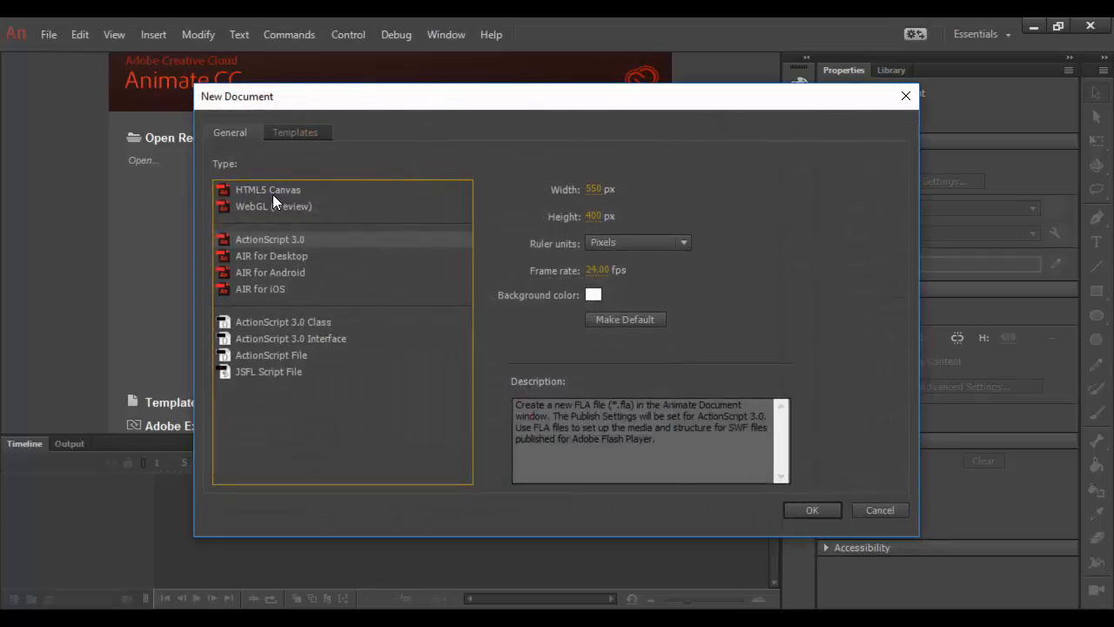
mouse_move(268, 294)
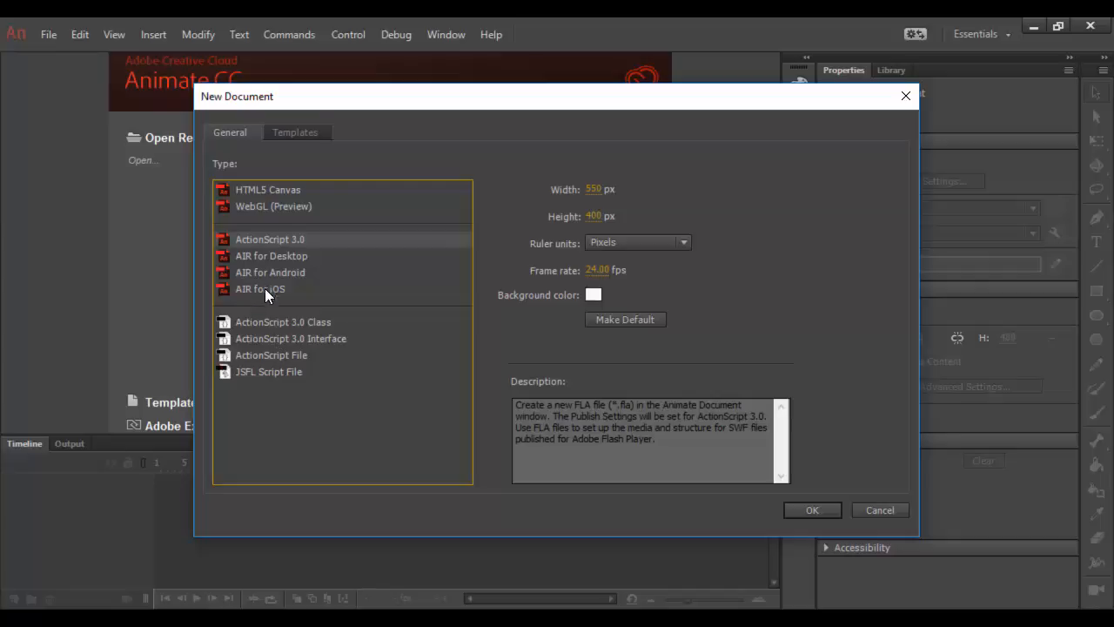
left_click(268, 190)
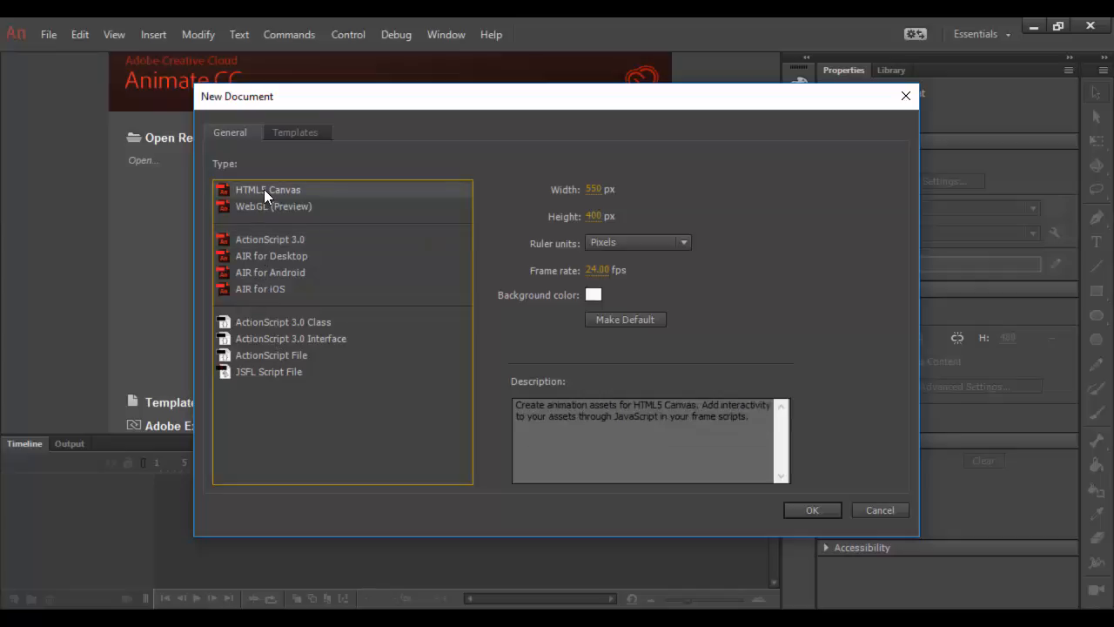
mouse_move(287, 230)
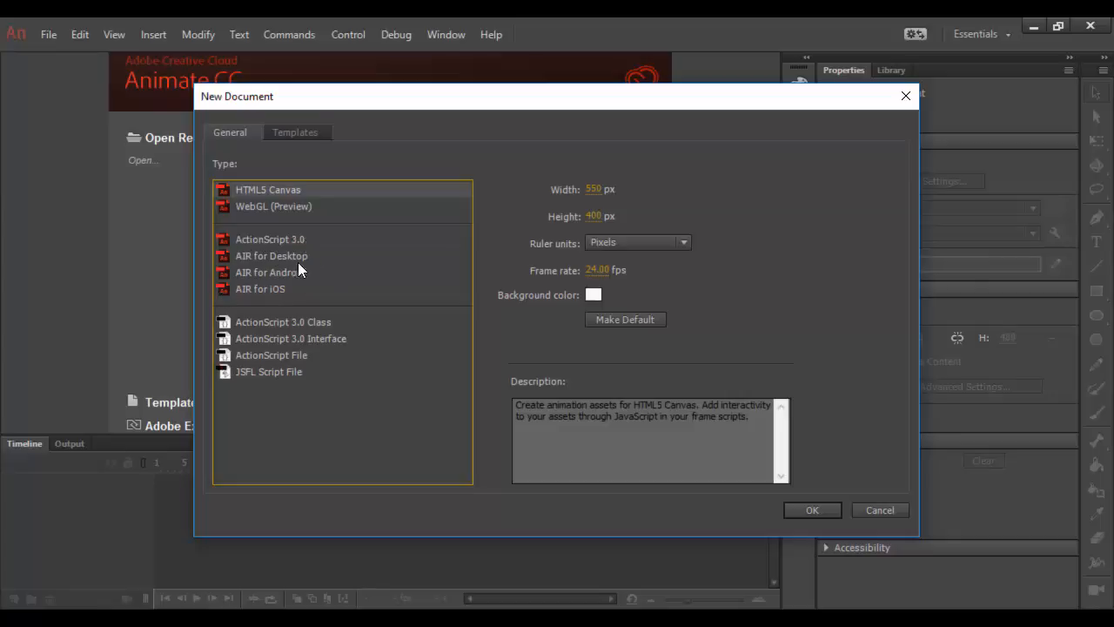
mouse_move(292, 281)
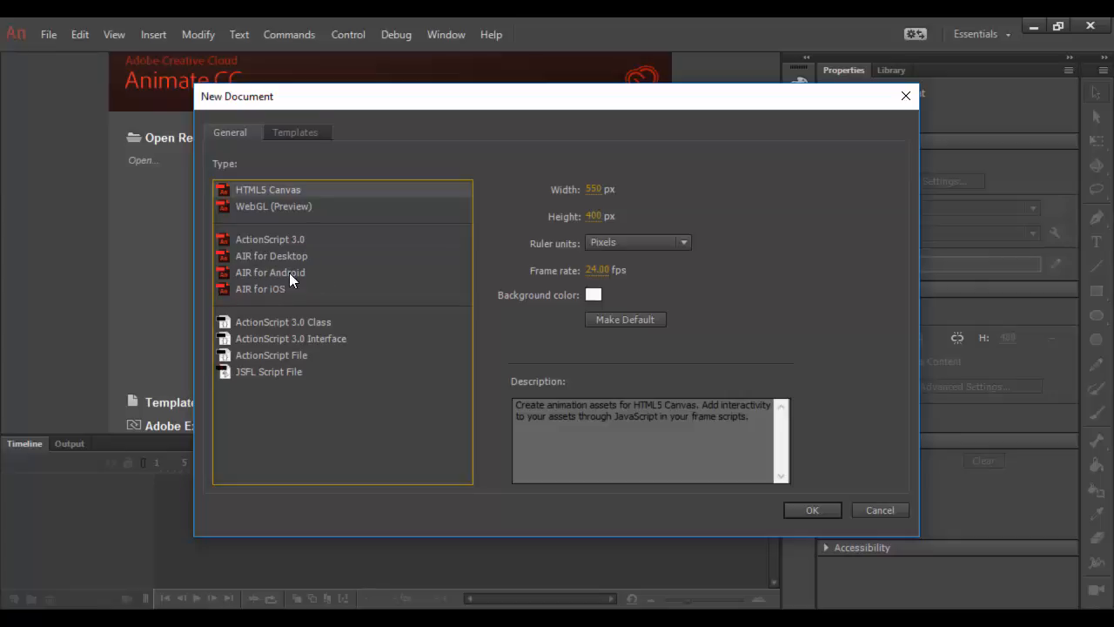
mouse_move(299, 270)
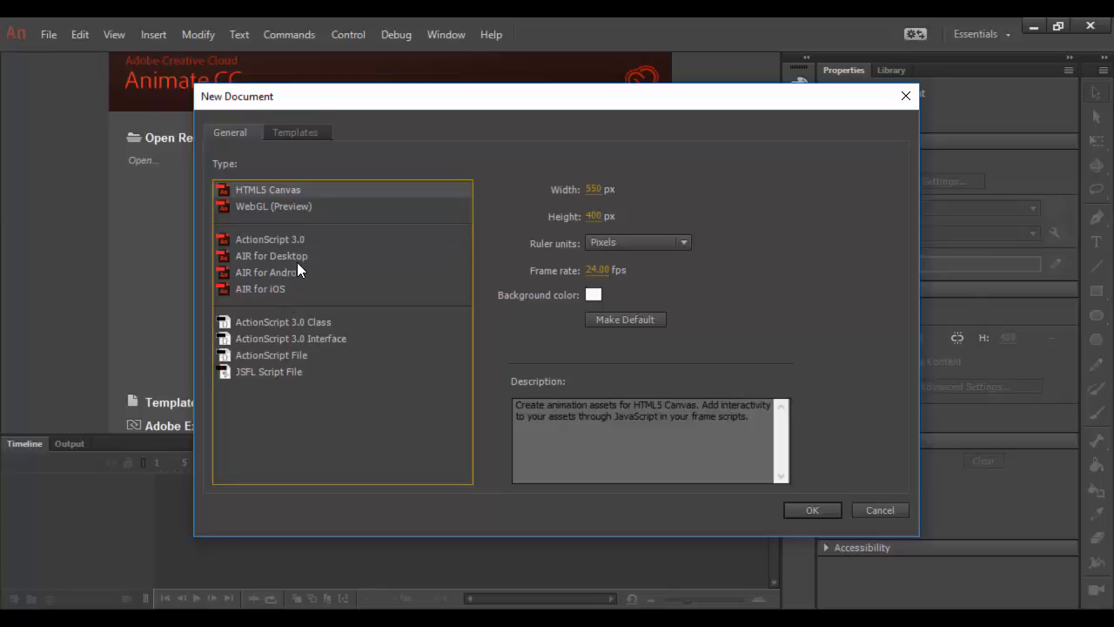
mouse_move(258, 394)
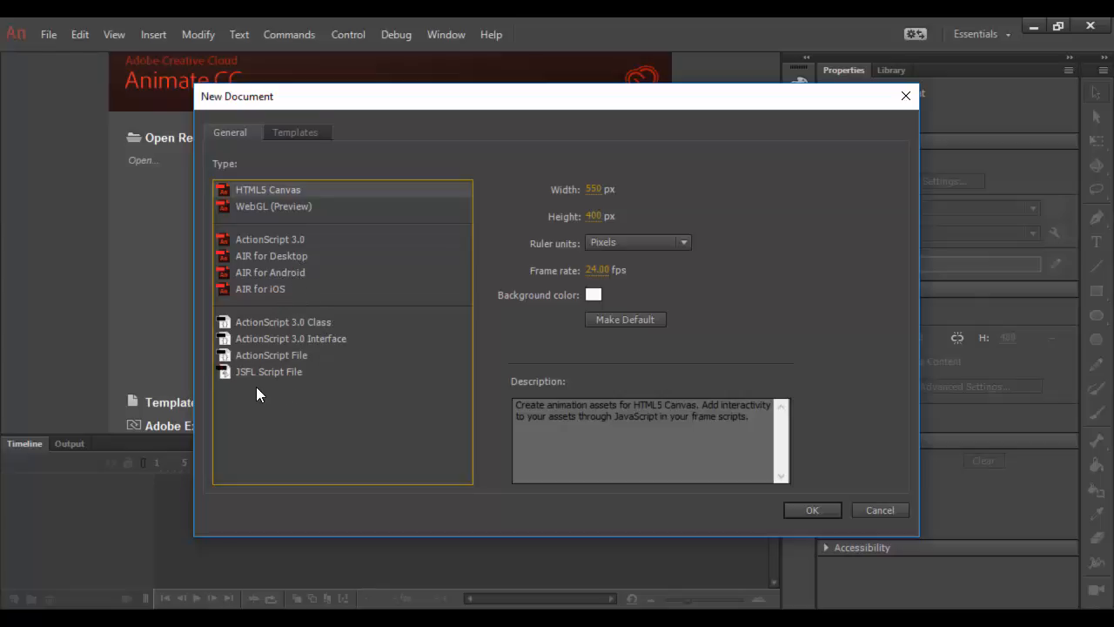
mouse_move(270, 196)
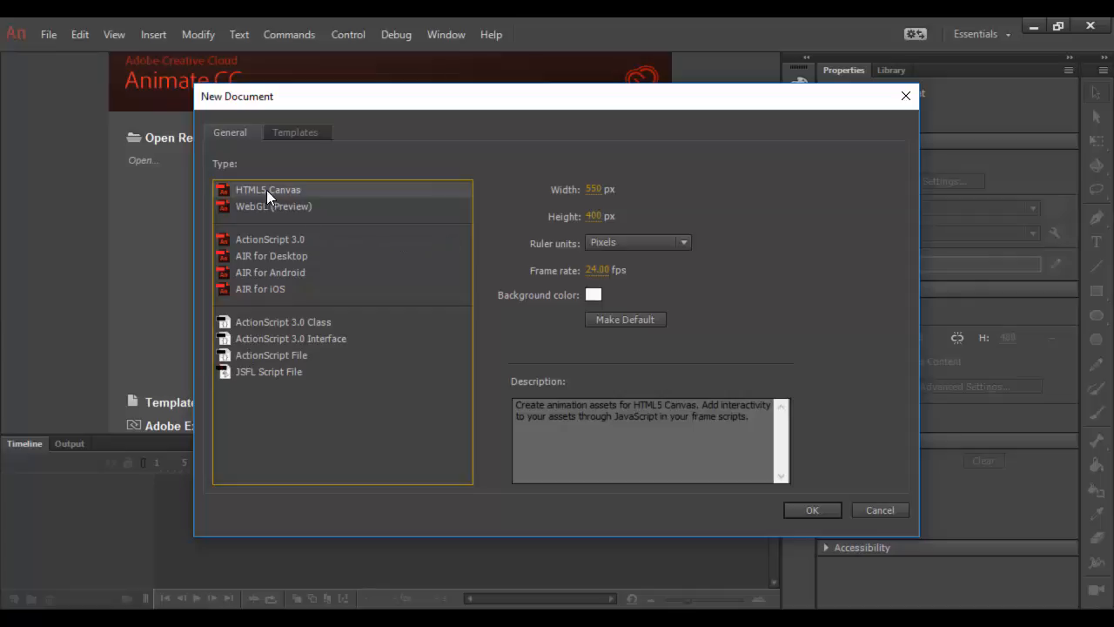
mouse_move(494, 192)
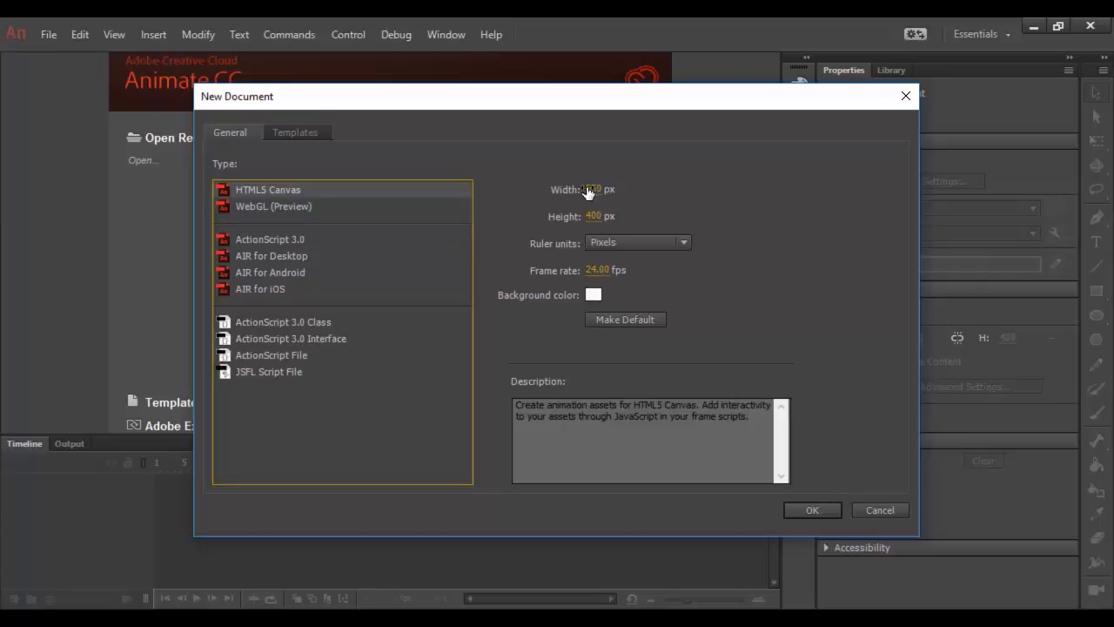
Create the HTML5 Canvas document at 720 × 300 px and 30 fps.
left_click(604, 189)
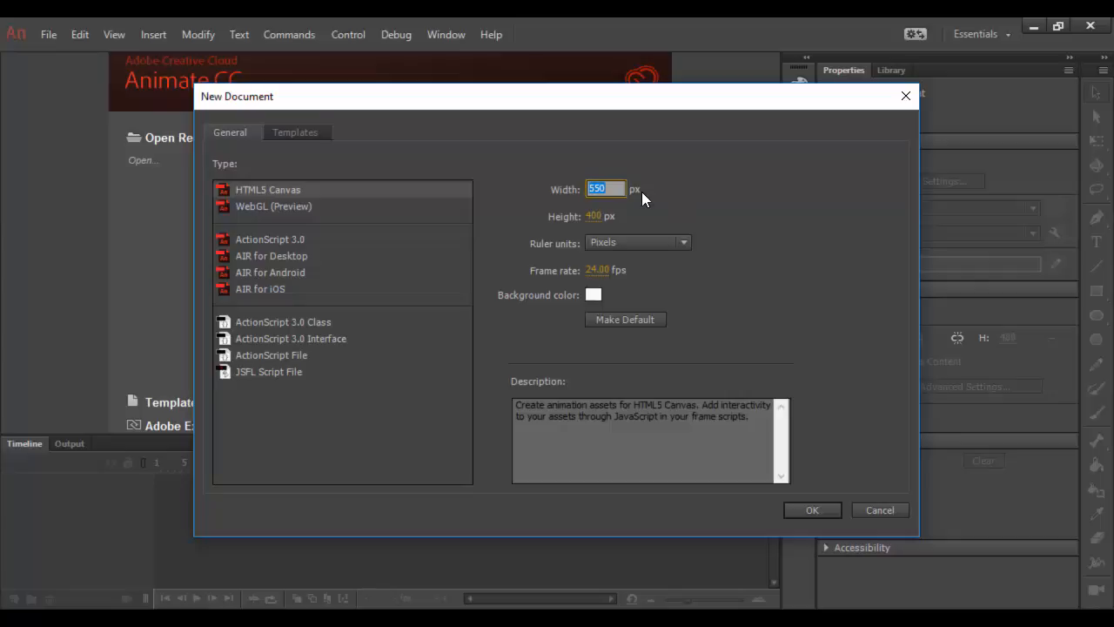
type("720")
left_click(594, 216)
type("300")
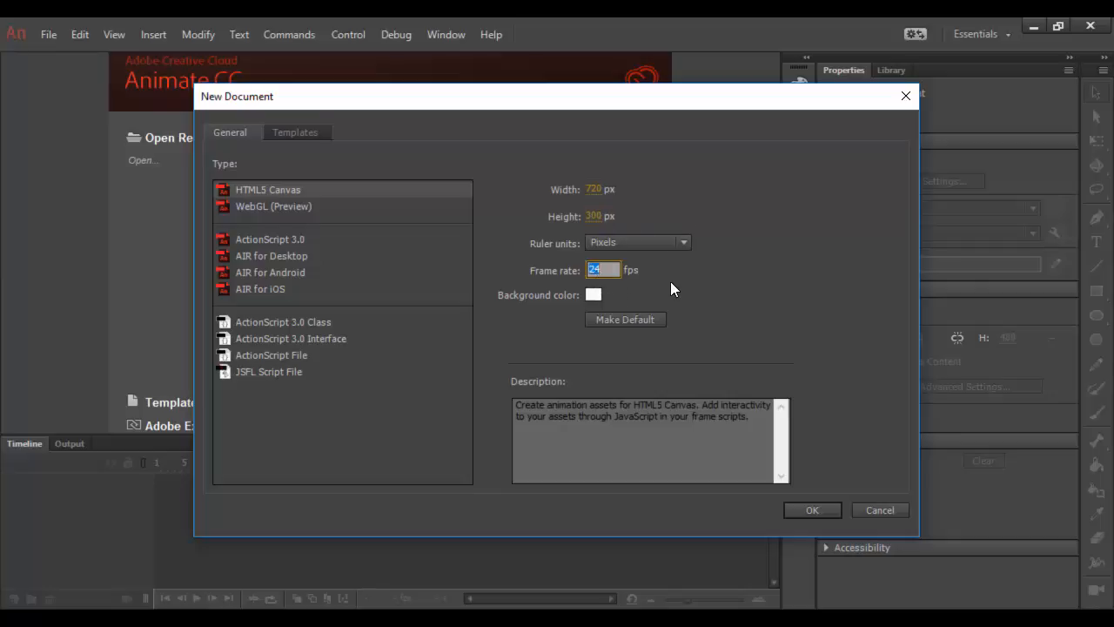
type("30.00")
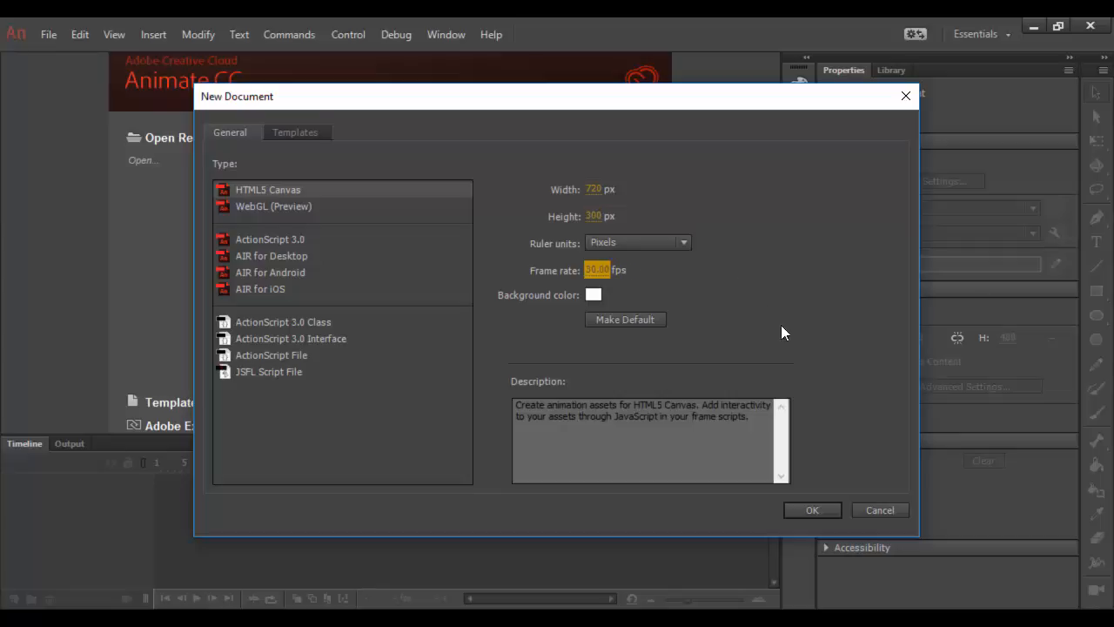
left_click(811, 509)
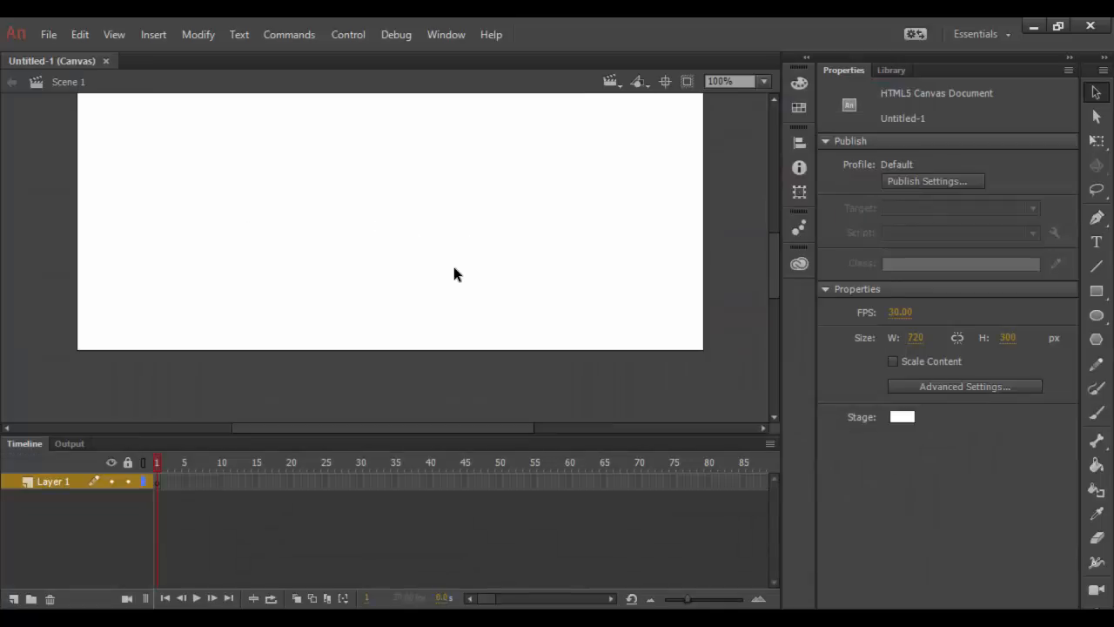
left_click_drag(452, 274, 478, 296)
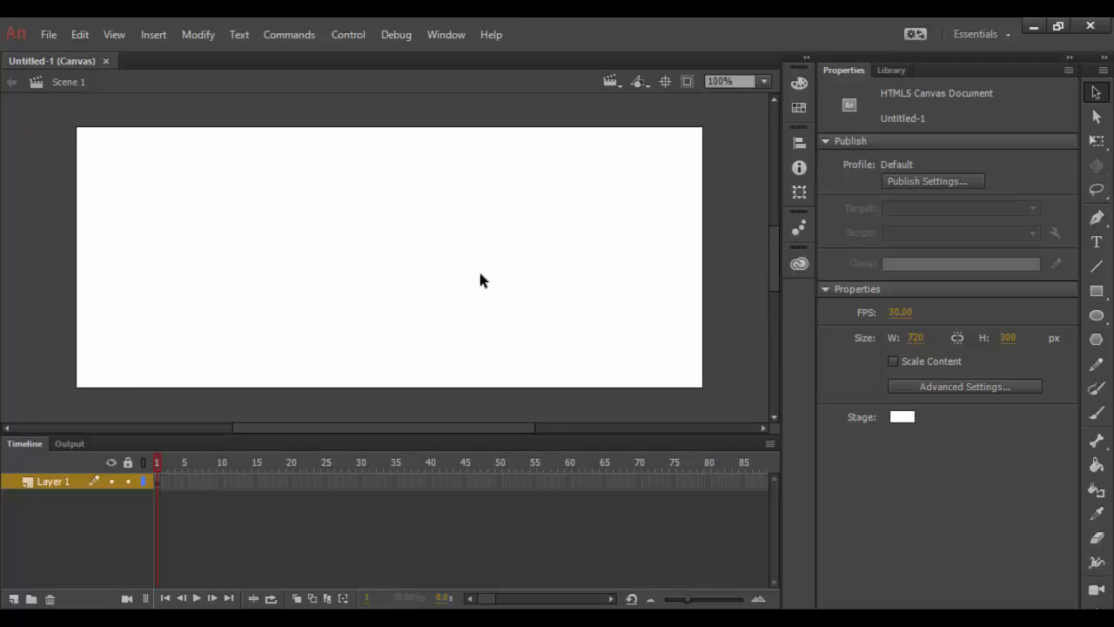
mouse_move(864, 82)
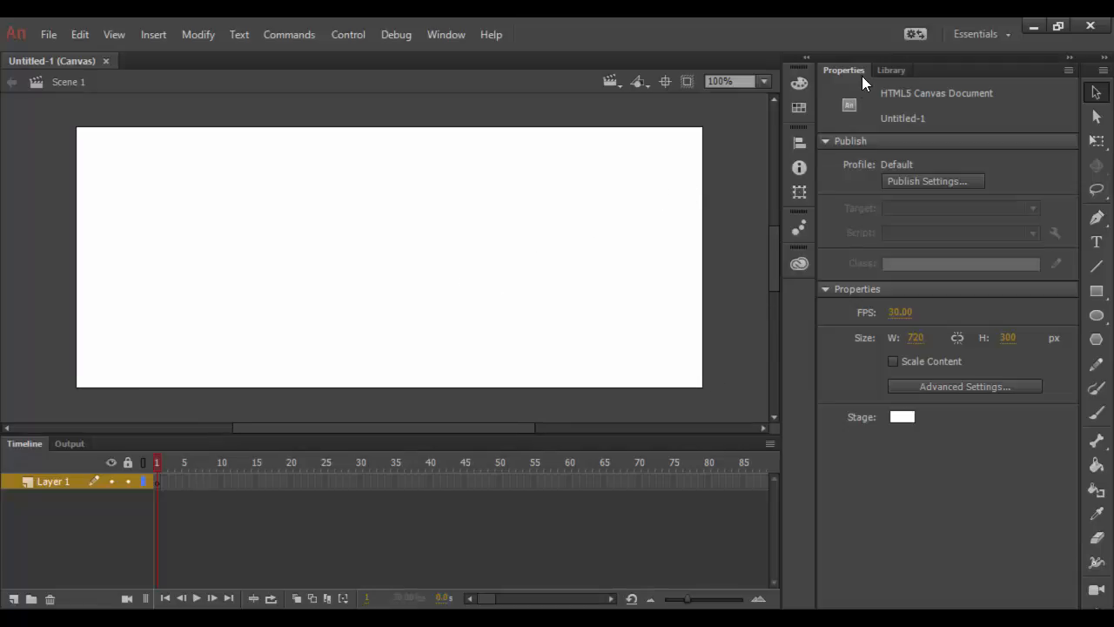
mouse_move(913, 357)
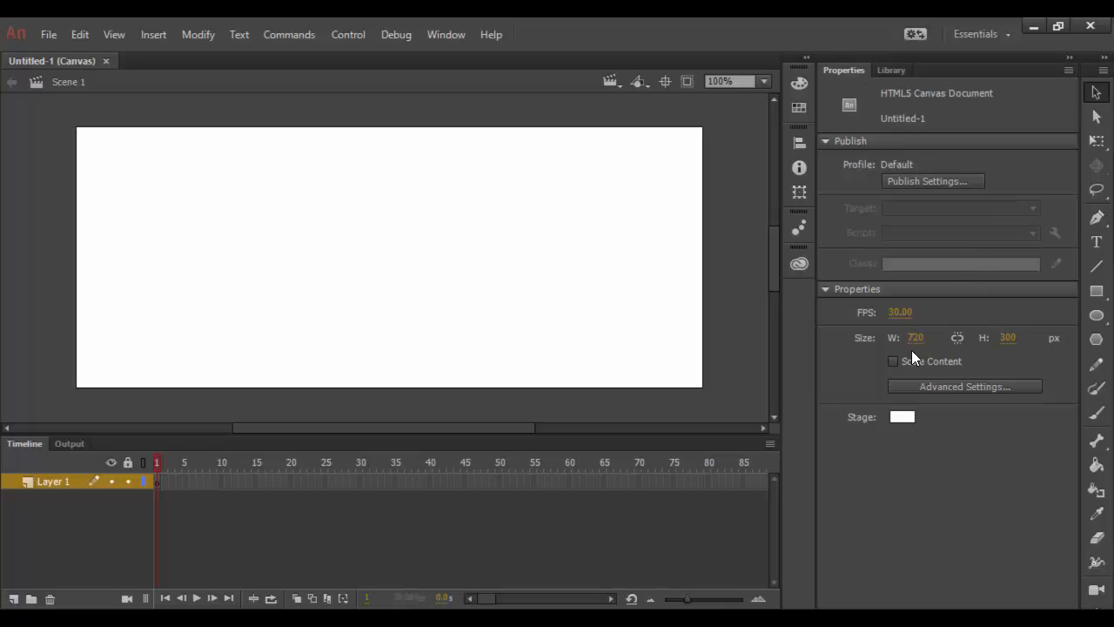
mouse_move(925, 358)
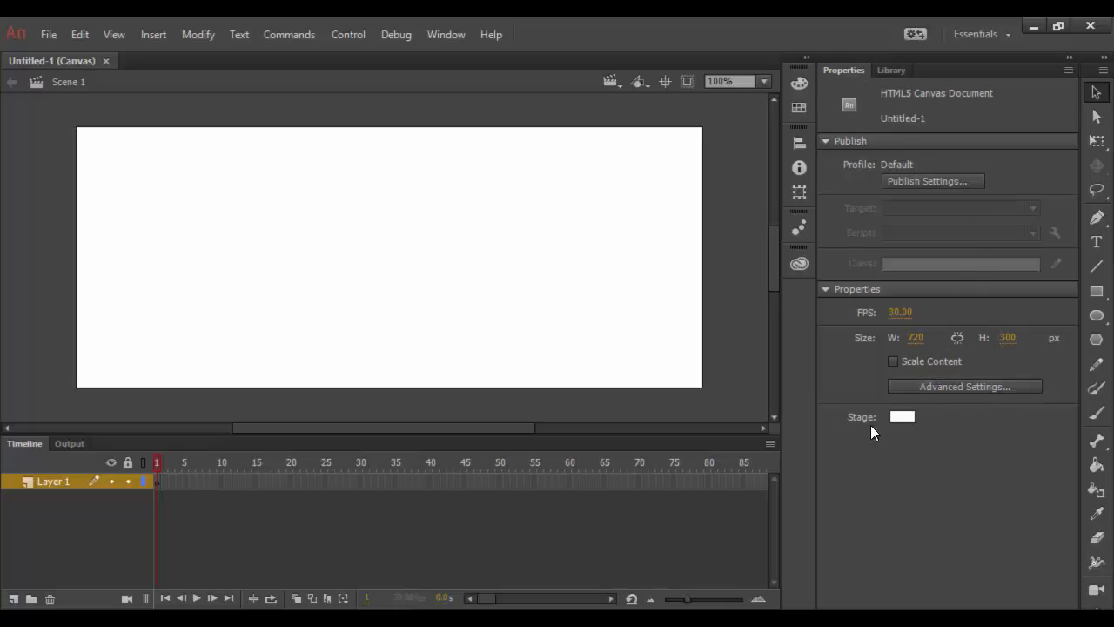
mouse_move(902, 416)
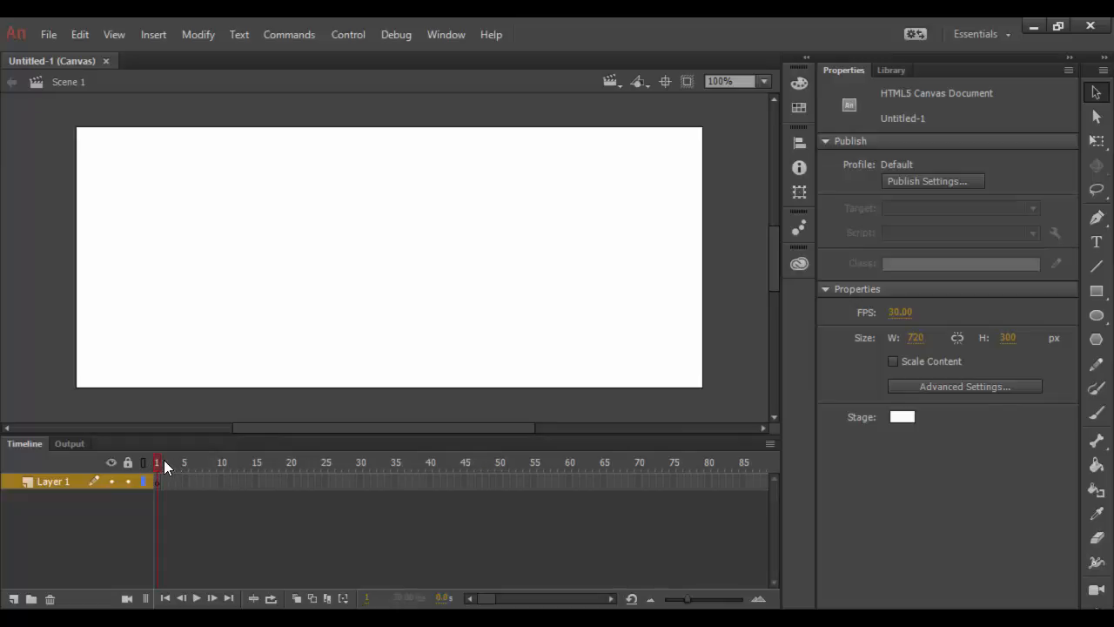
mouse_move(298, 480)
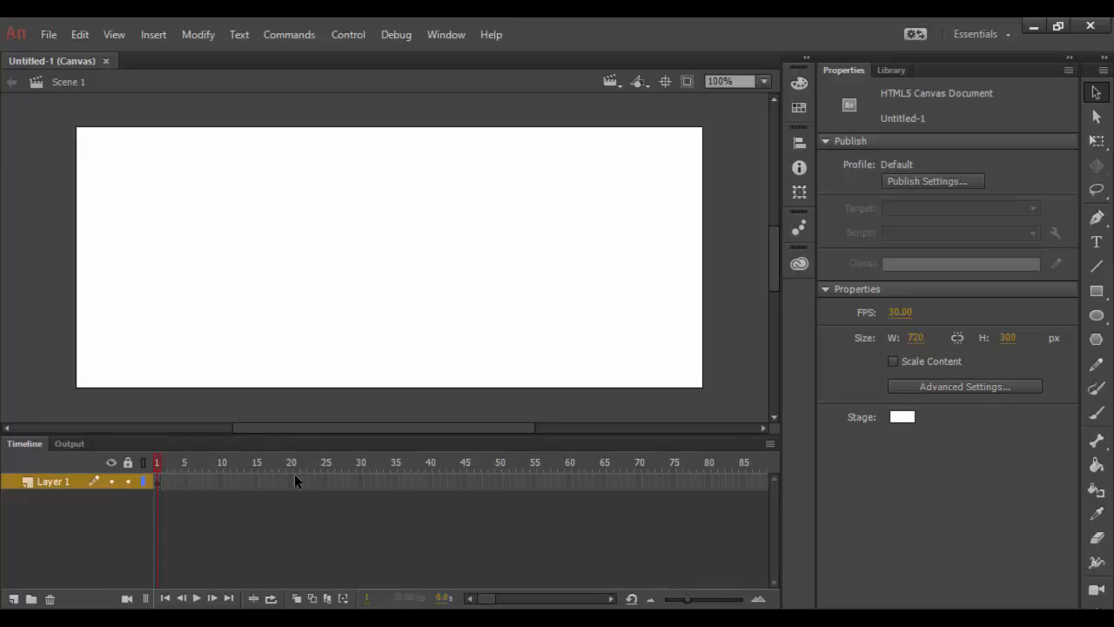
left_click(70, 443)
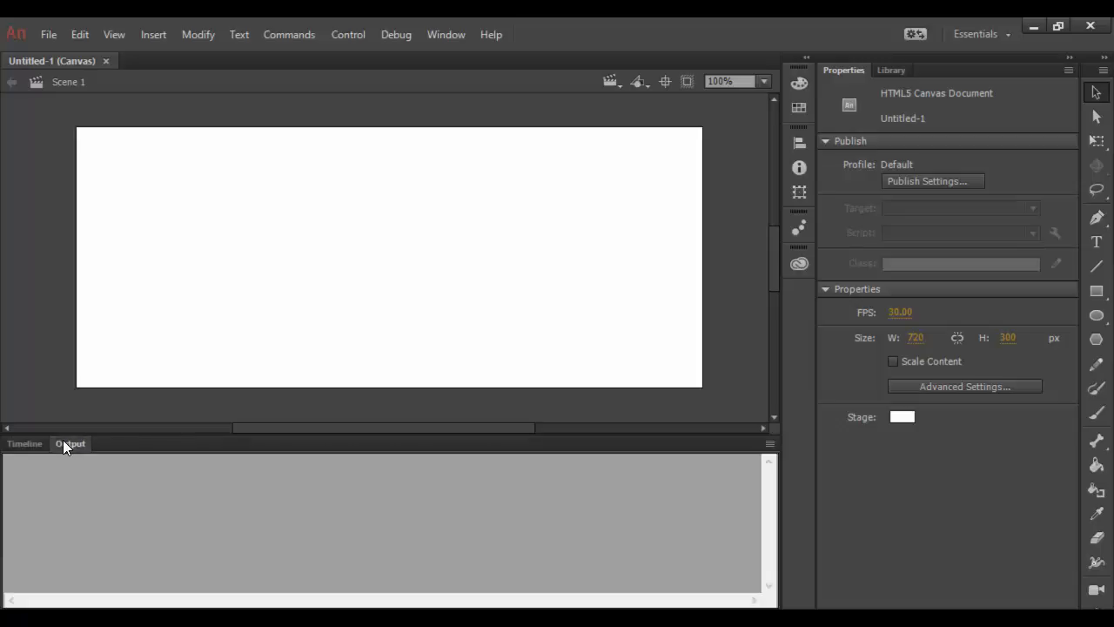
left_click(24, 443)
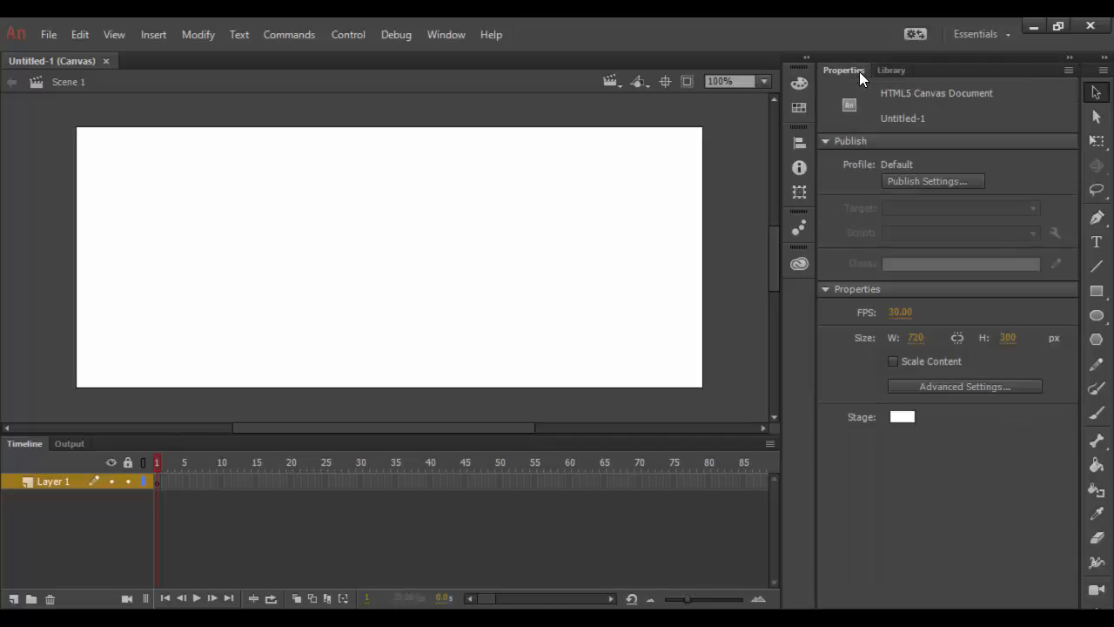
mouse_move(975, 346)
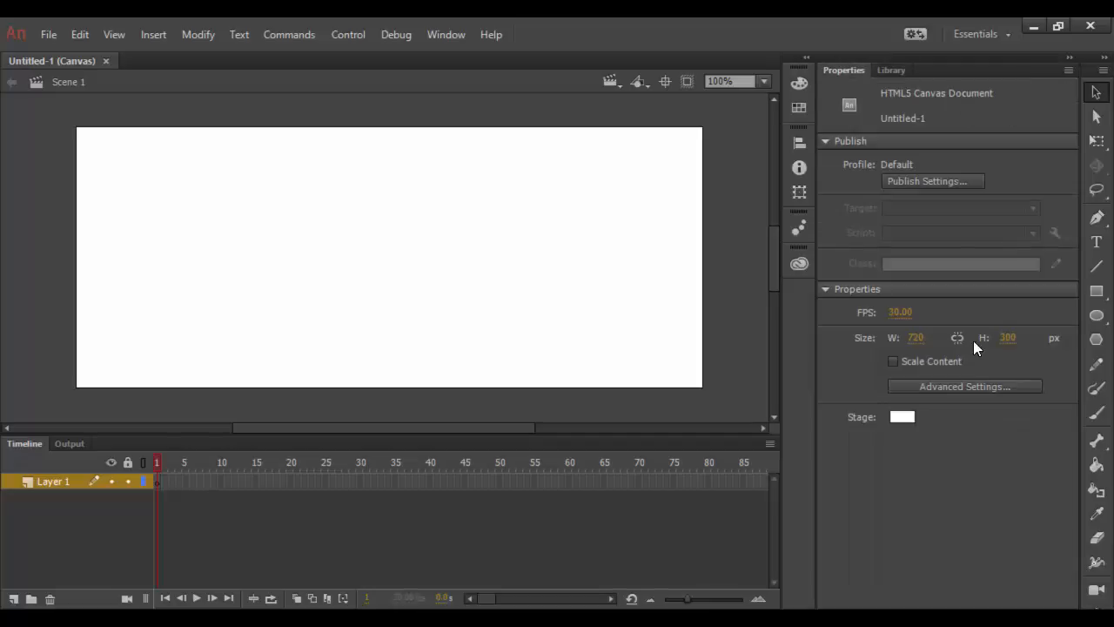
mouse_move(590, 97)
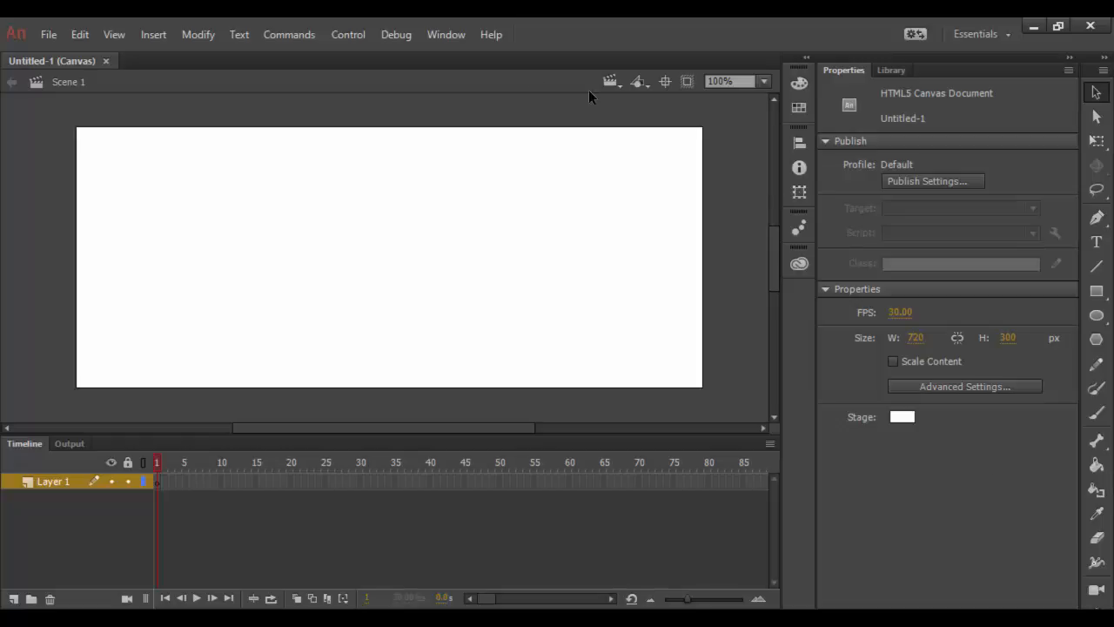
mouse_move(6, 45)
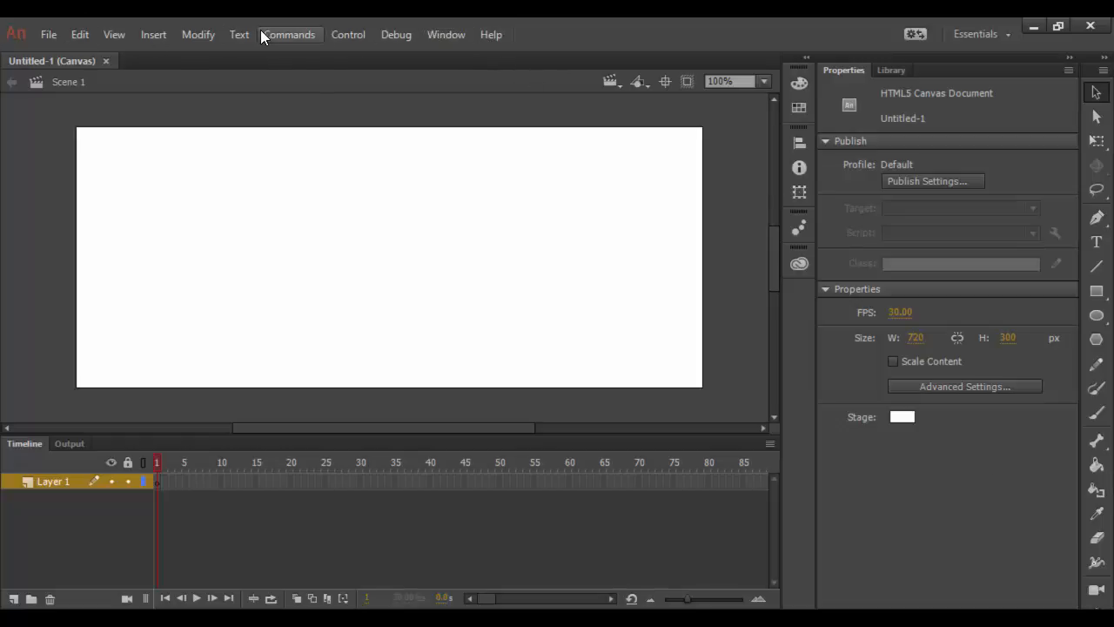
Browse the Modify and Insert menus, then open the workspace switcher dropdown.
left_click(197, 34)
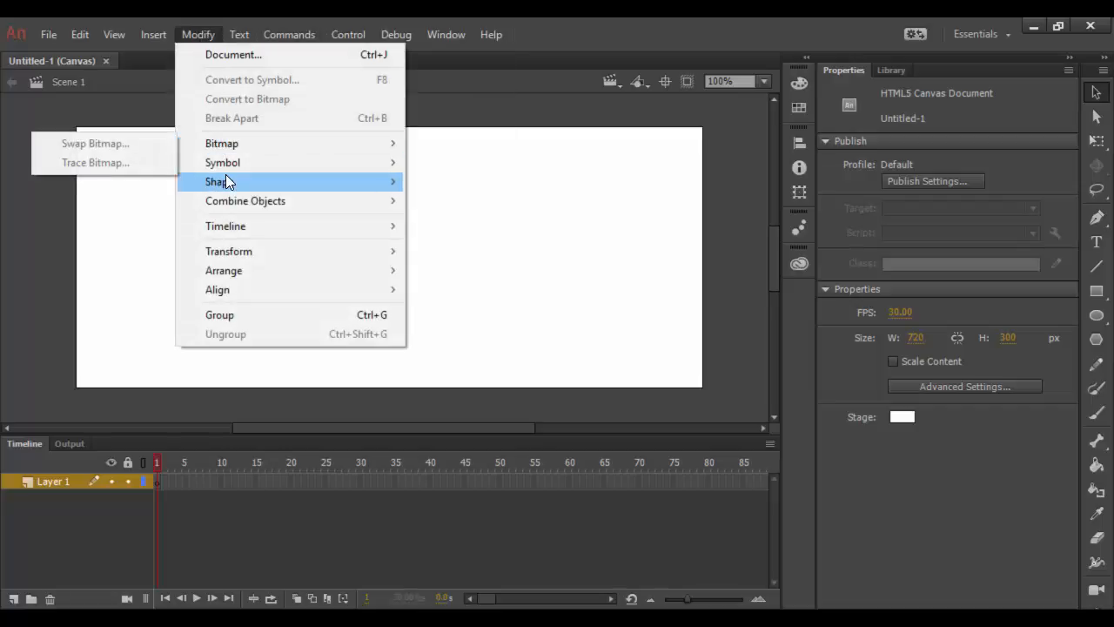
left_click(153, 35)
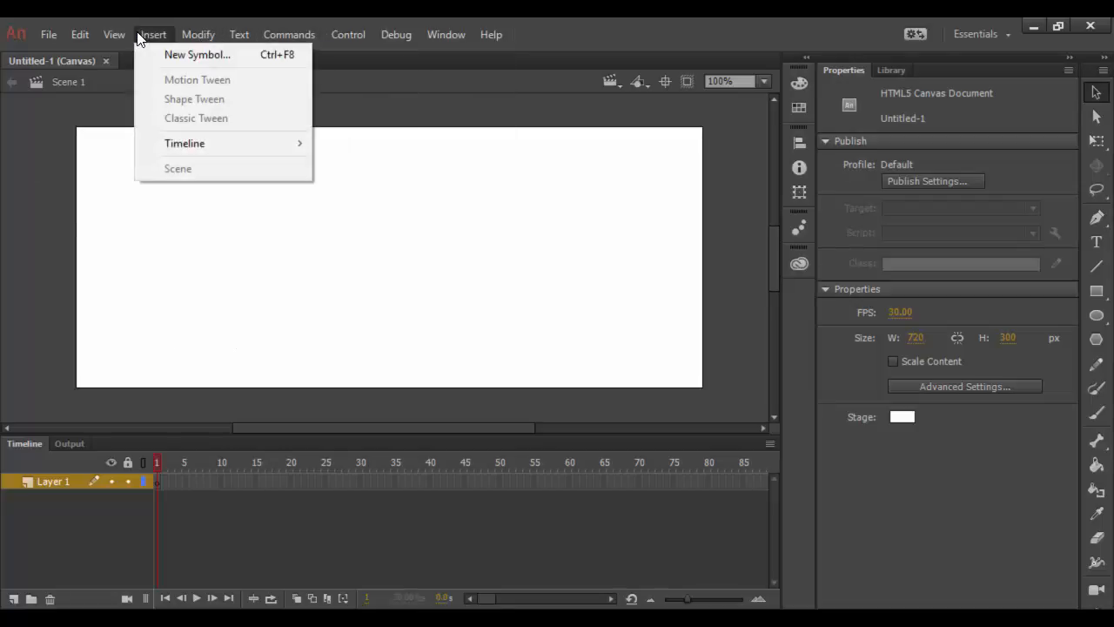
left_click(49, 34)
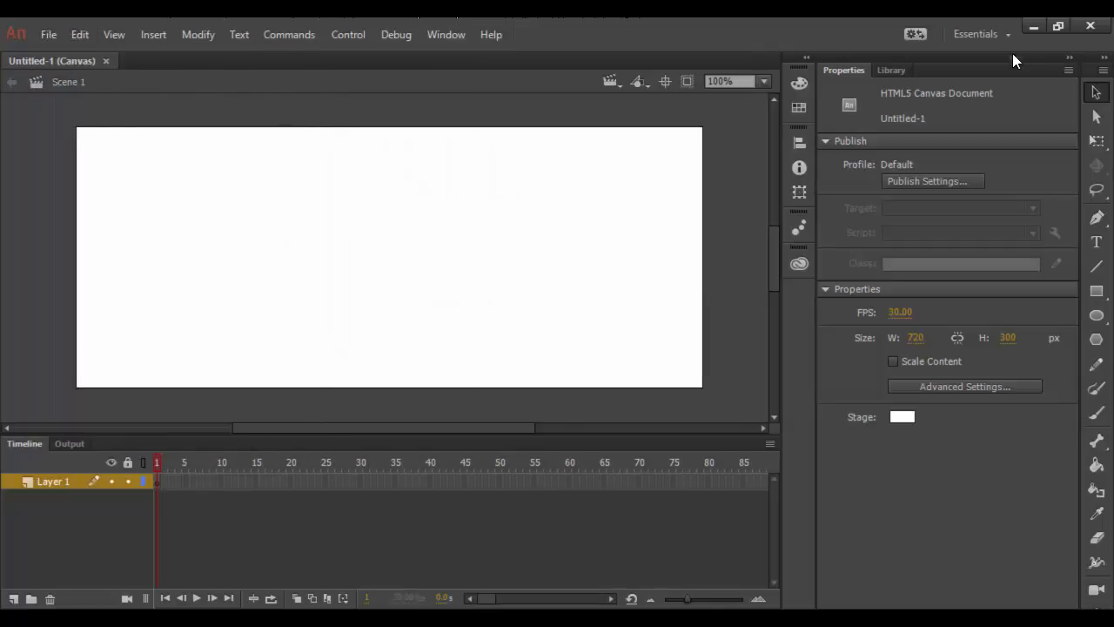
left_click(979, 34)
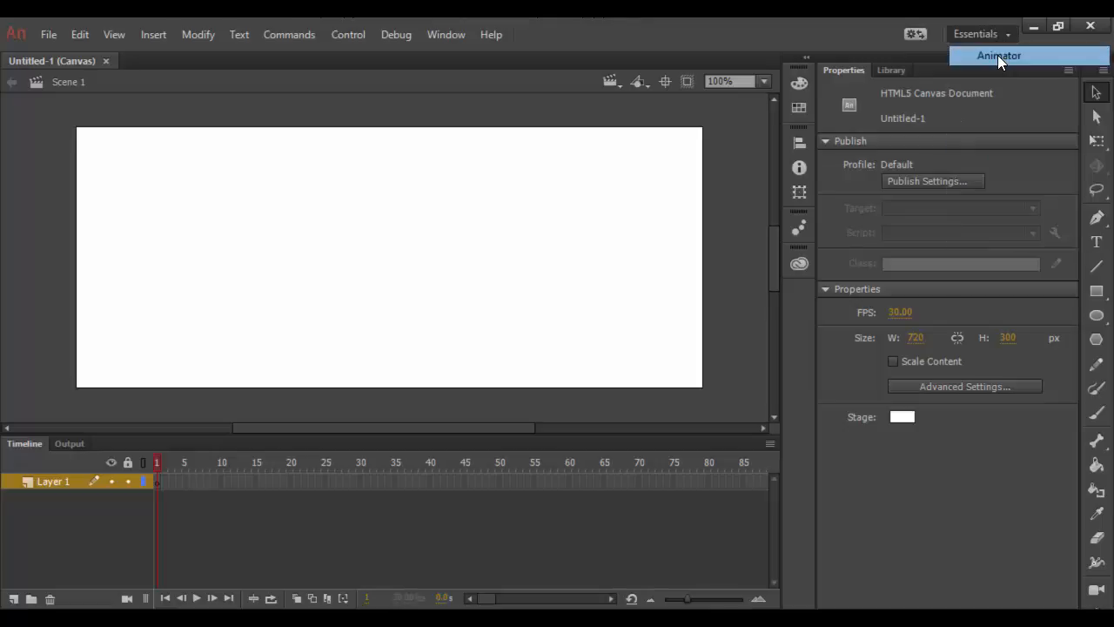
Switch via Animator to the Classic workspace, closing the CC Libraries and Align panels.
left_click(998, 55)
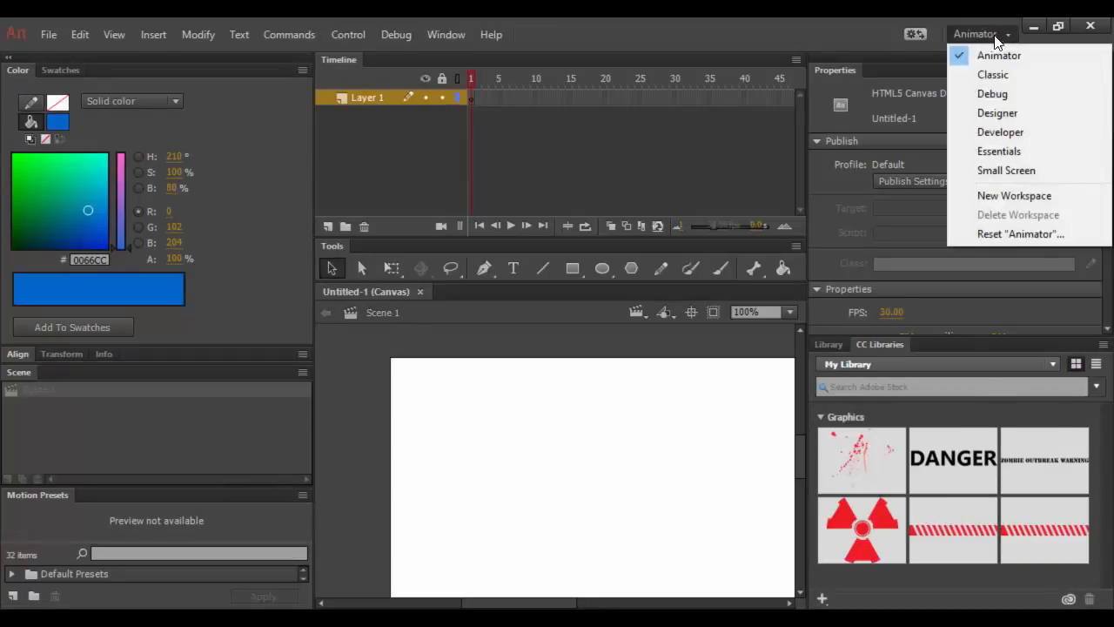
left_click(992, 74)
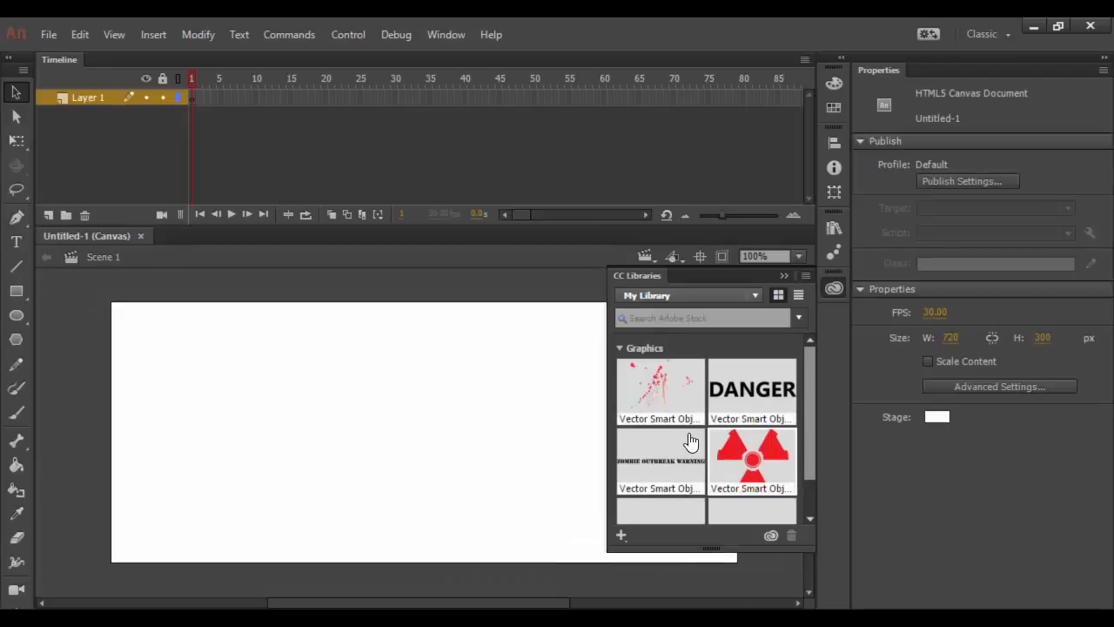
left_click(750, 458)
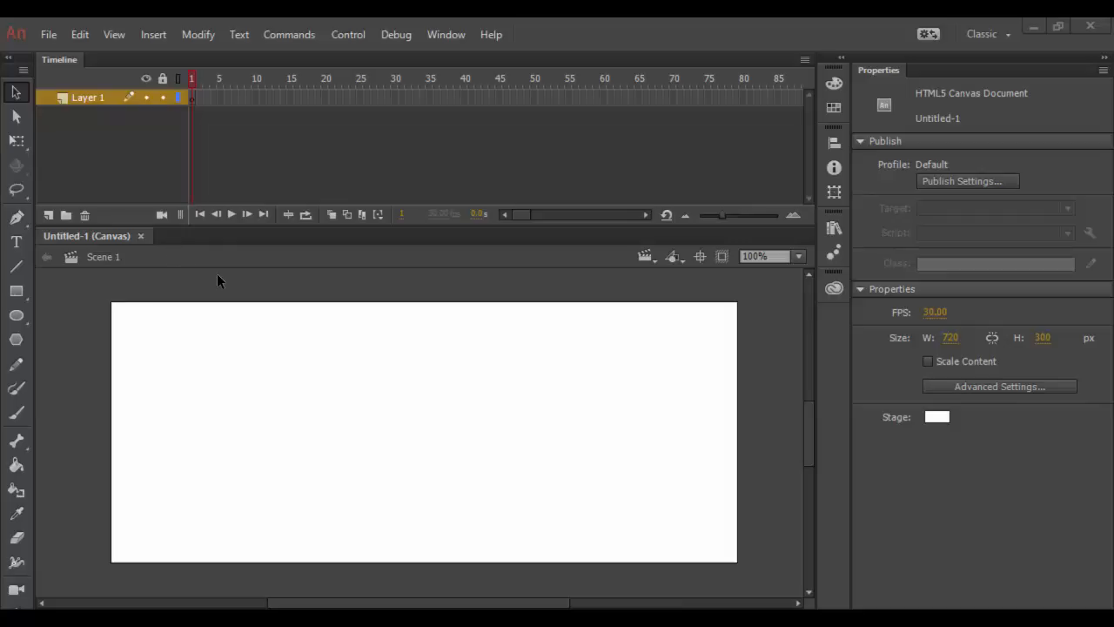
mouse_move(27, 73)
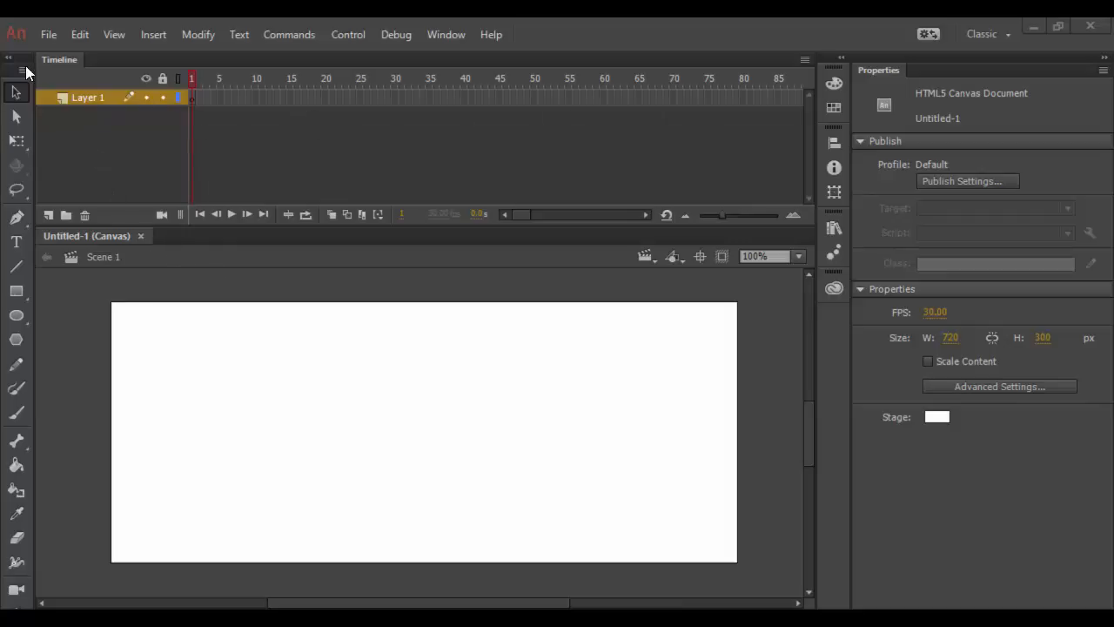
mouse_move(1023, 68)
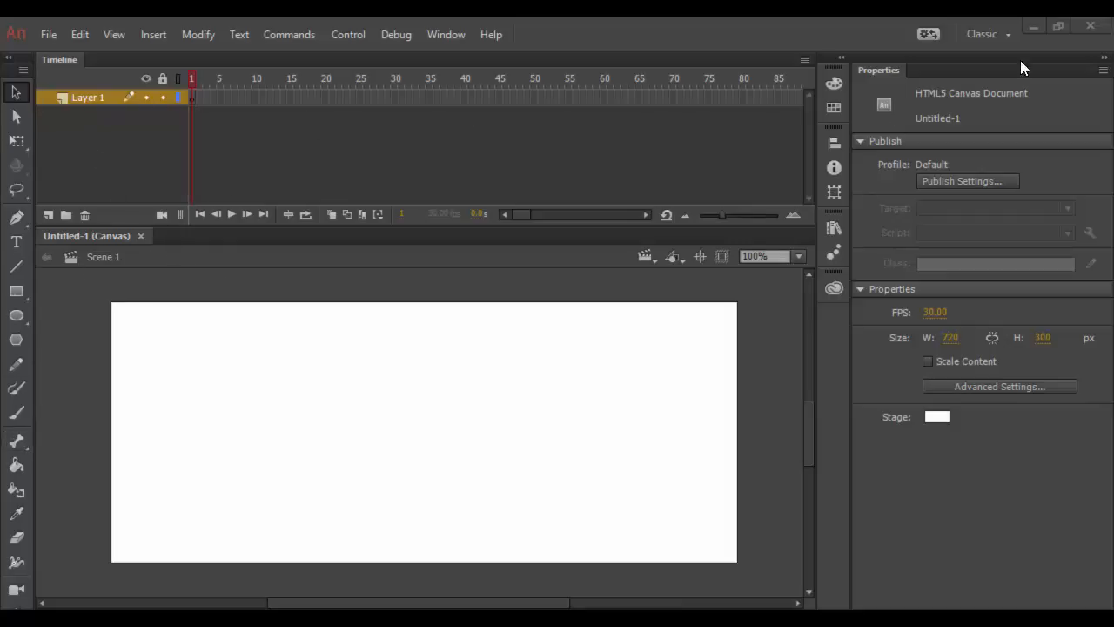
mouse_move(884, 491)
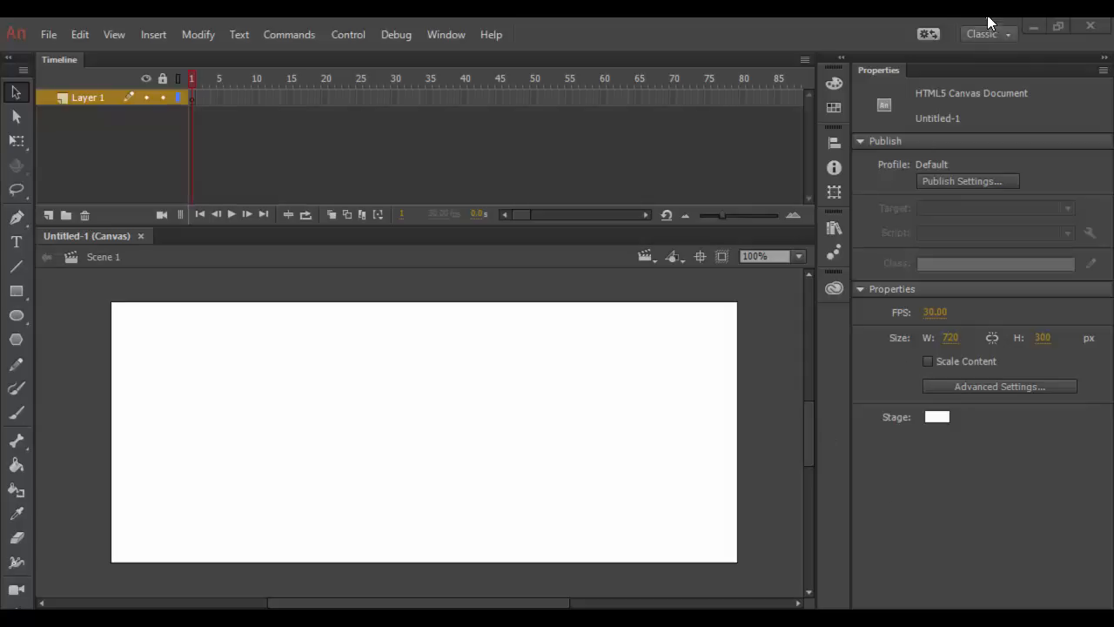
left_click(988, 34)
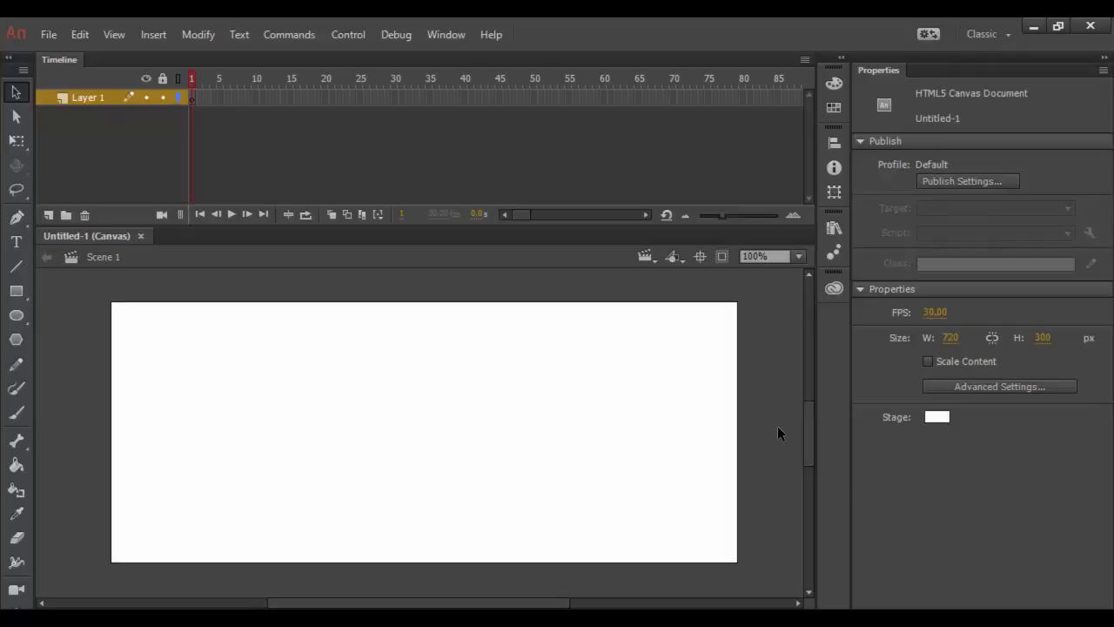
left_click(833, 191)
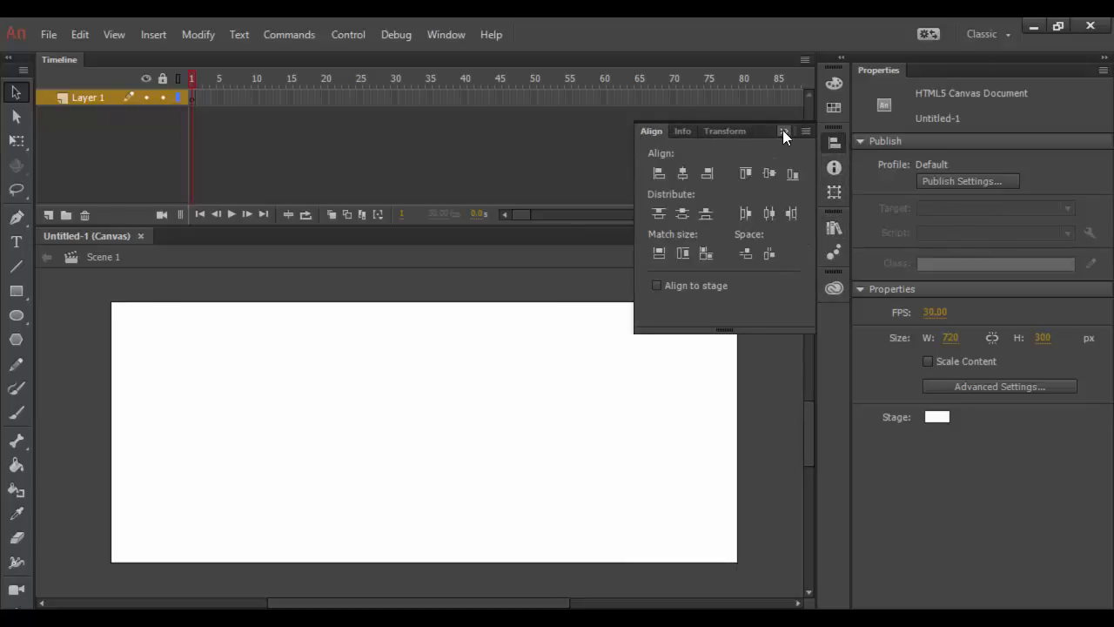
left_click(782, 130)
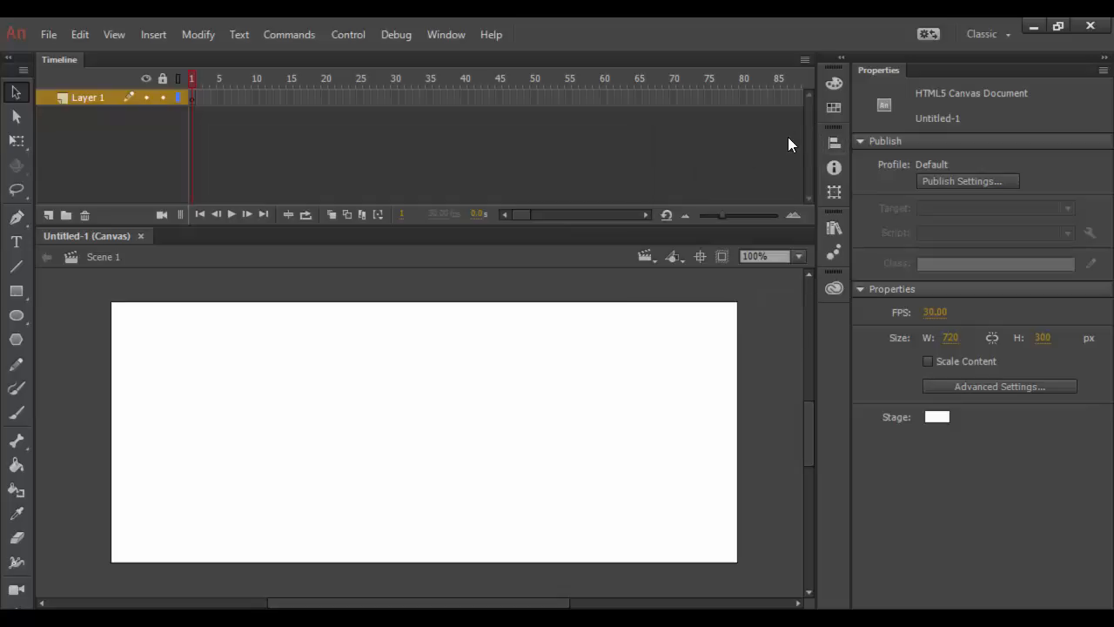
mouse_move(905, 216)
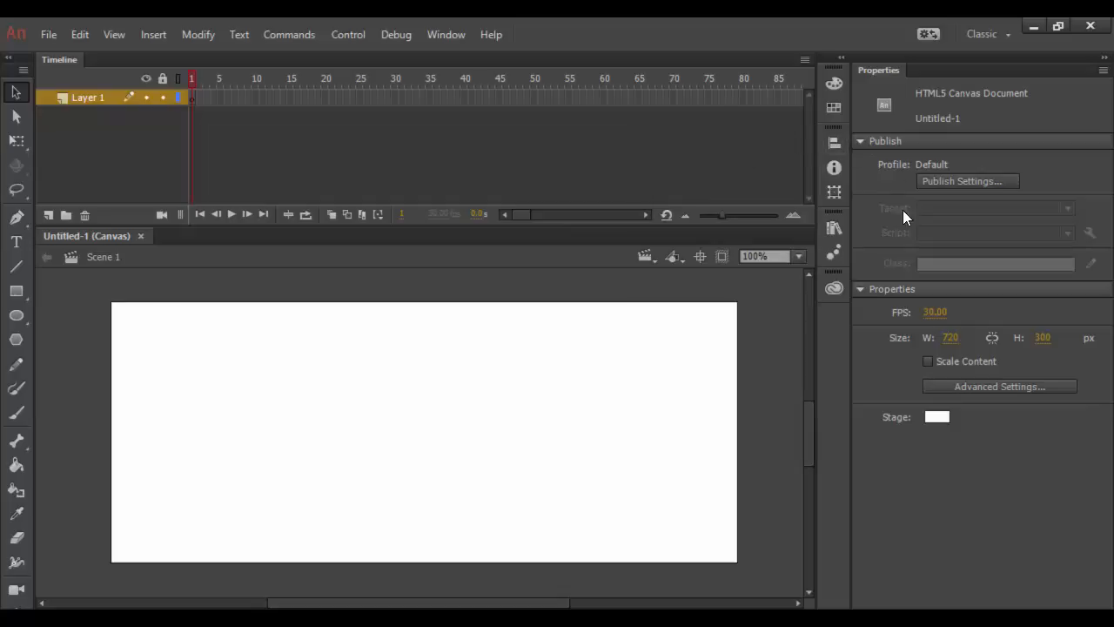
mouse_move(402, 544)
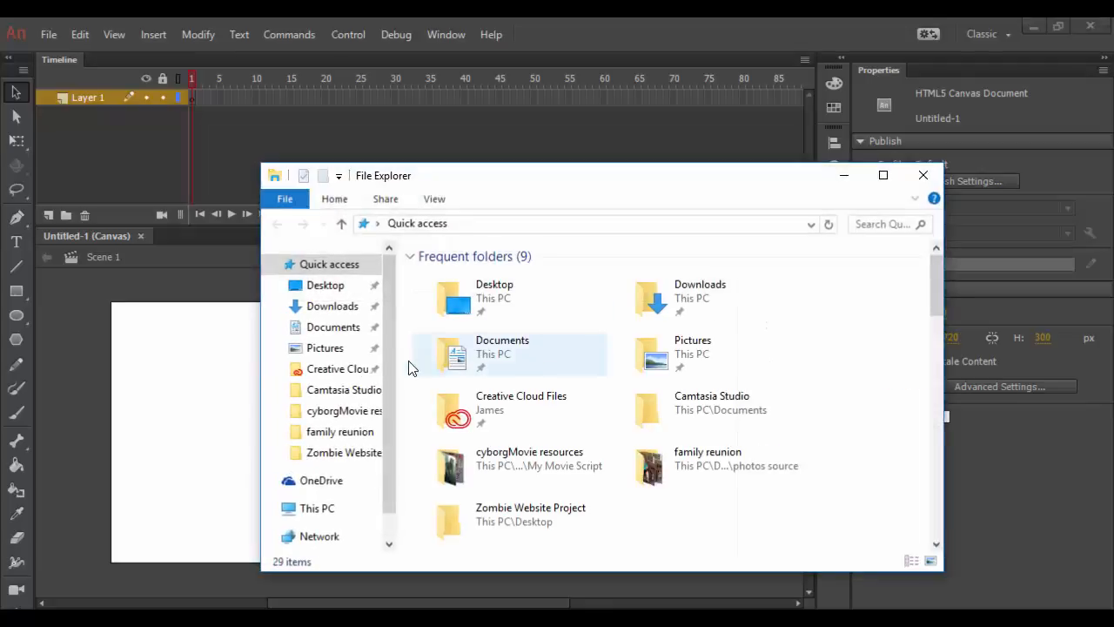
Make a 'Zombie Add' folder on the Desktop, then close File Explorer.
left_click(325, 284)
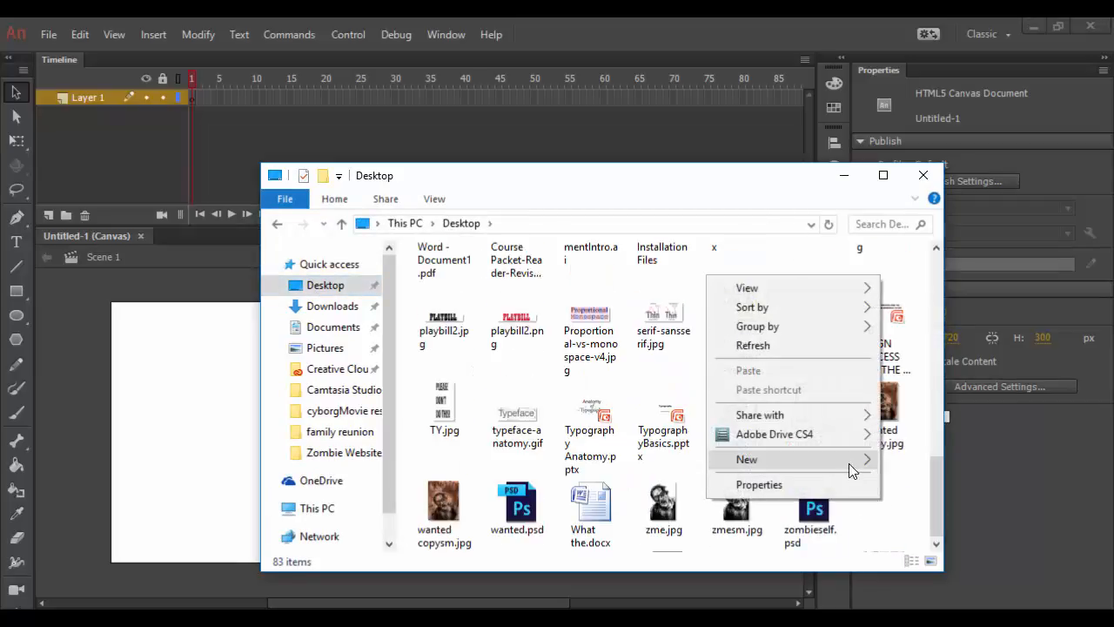
left_click(746, 458)
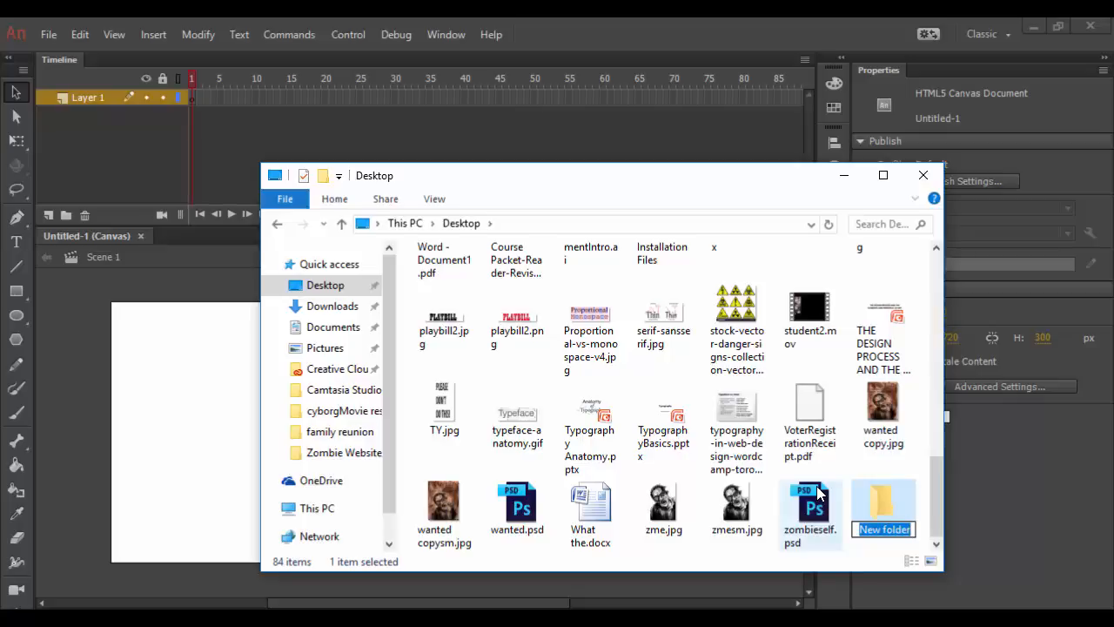
type("Zombie Add")
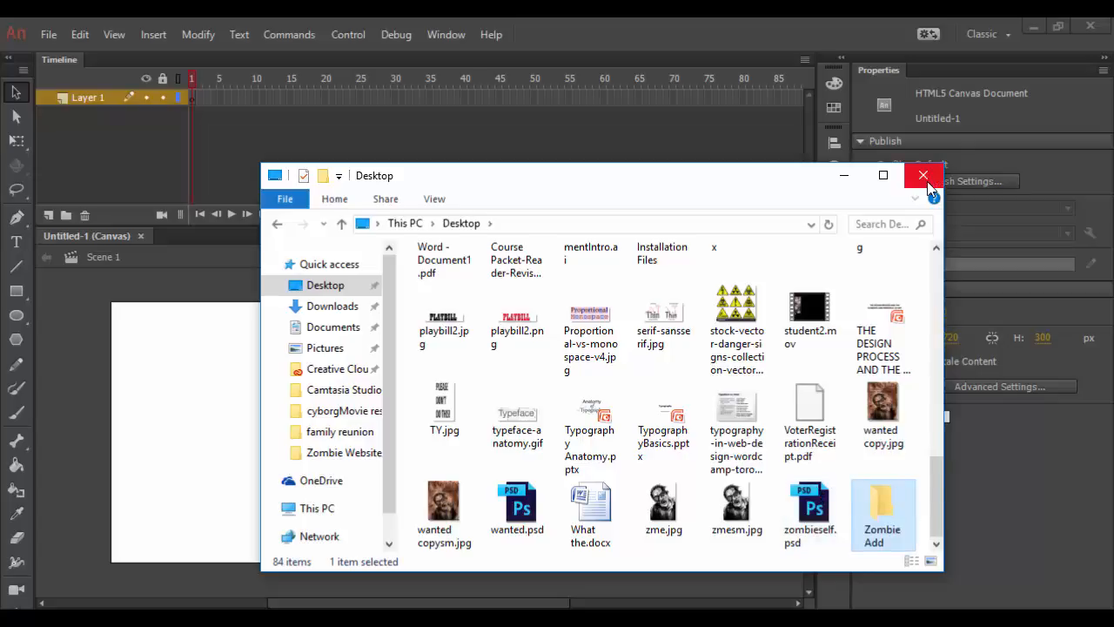
left_click(49, 34)
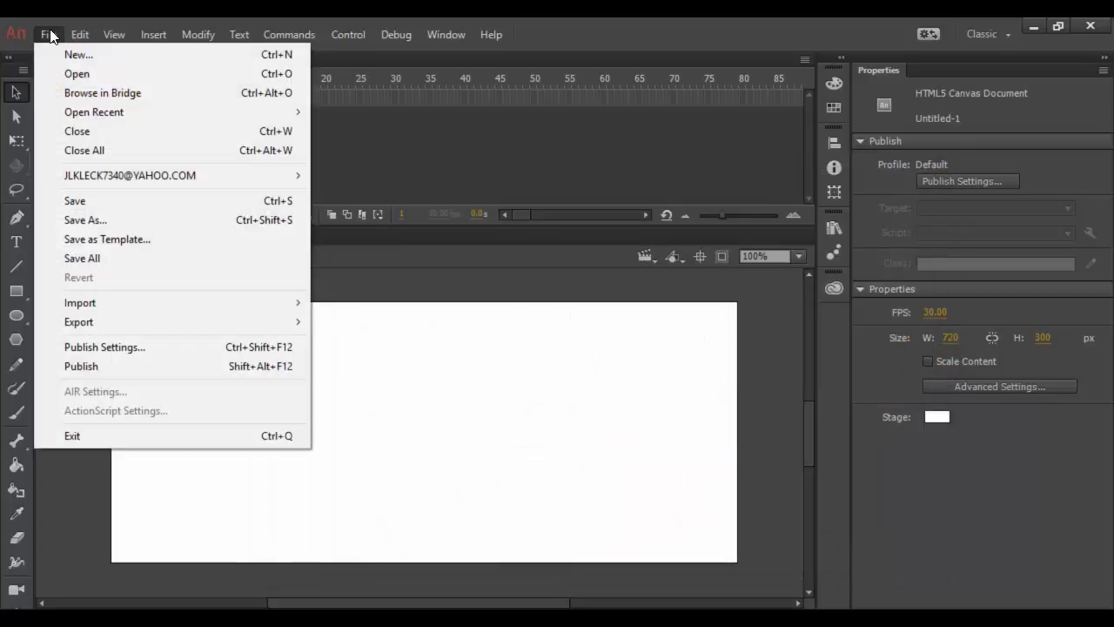
Save the document as ZombieBanner.fla in Desktop > Zombie Add.
left_click(85, 219)
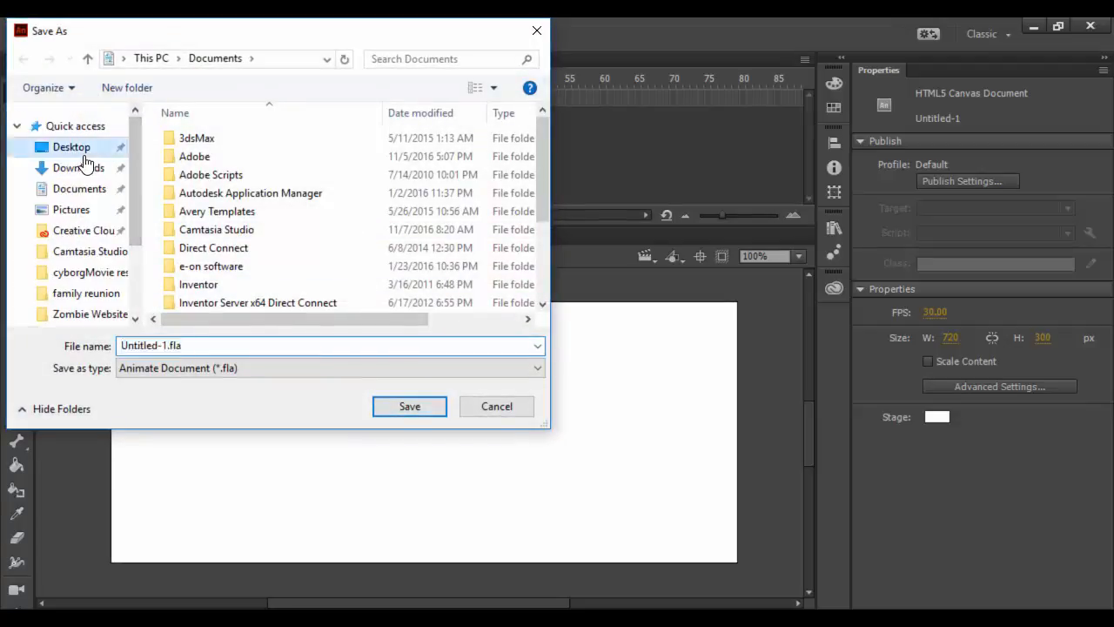
left_click(71, 146)
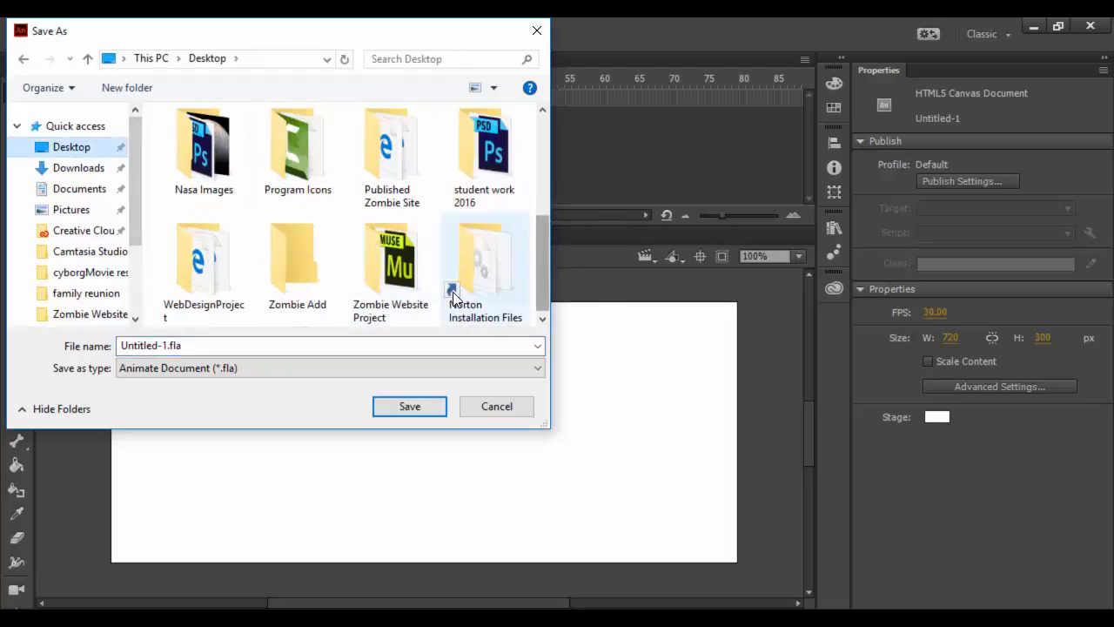
double_click(297, 257)
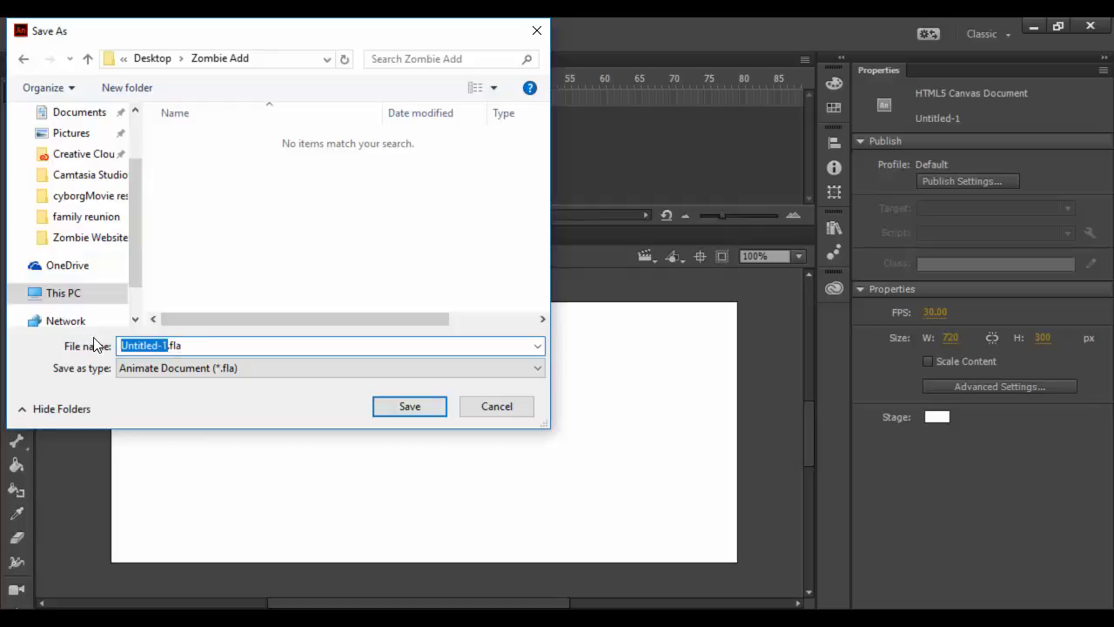
type("ZombieBanner.fla")
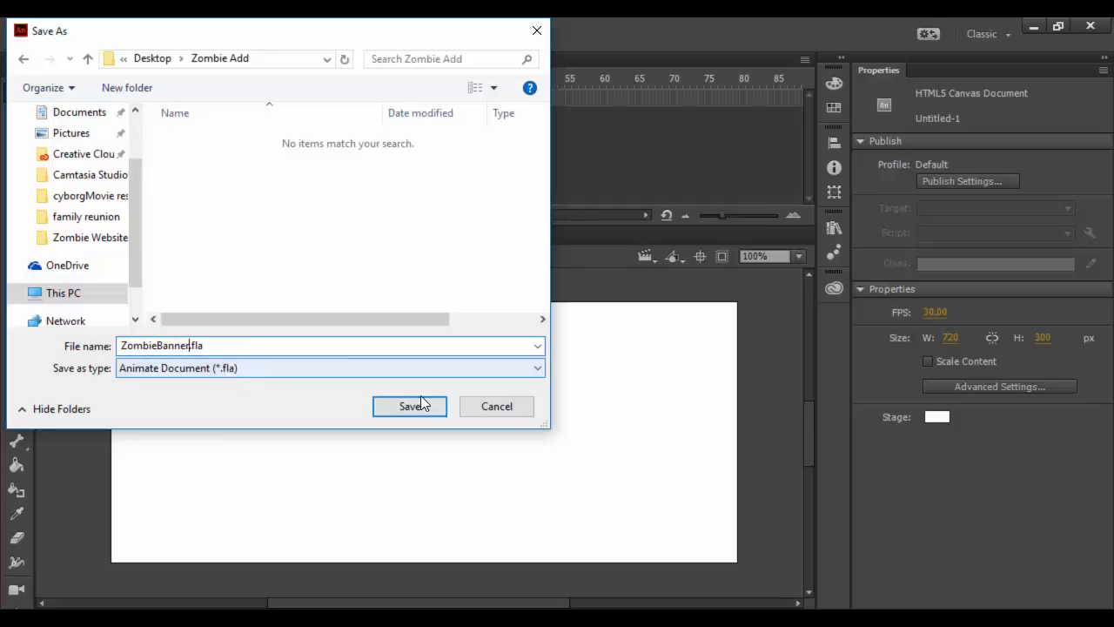
left_click(409, 405)
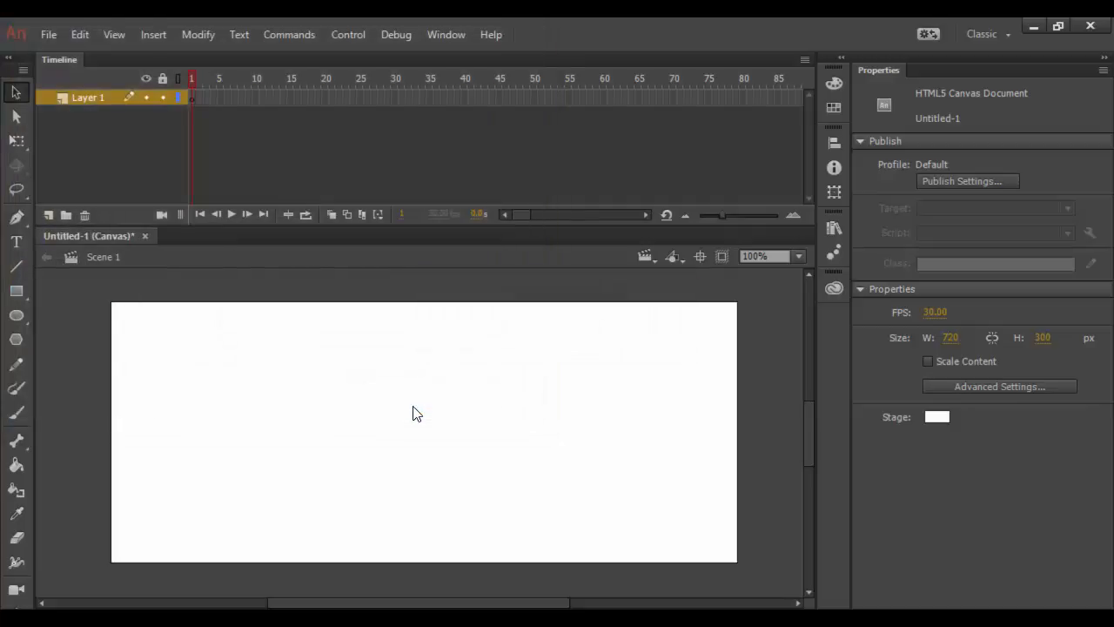